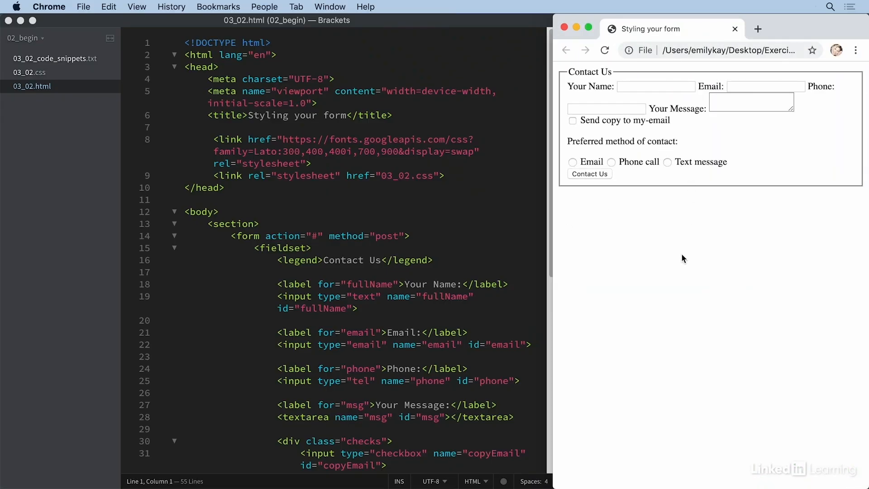
mouse_move(556, 242)
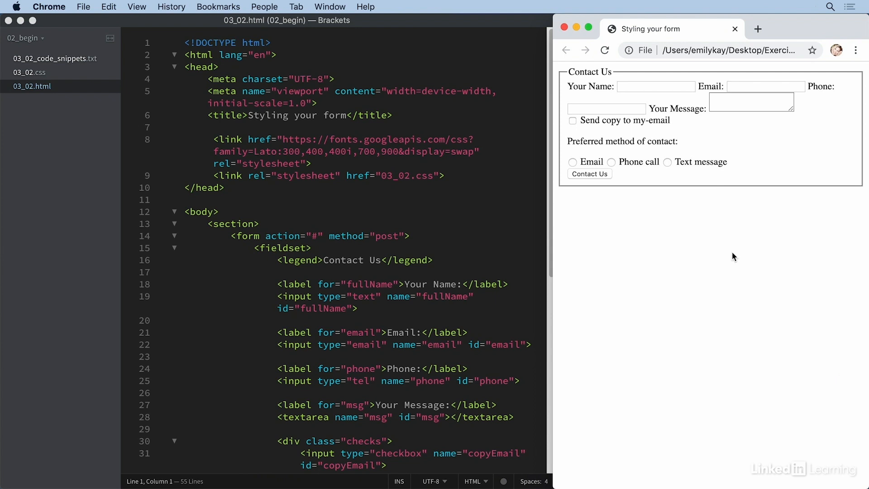
mouse_move(730, 252)
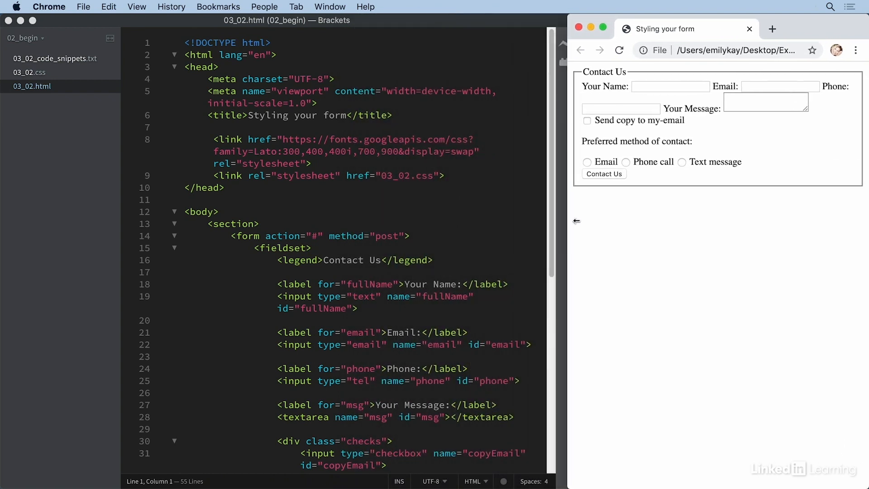
- Widen the browser preview and inspect the fieldset, fullName label and first checks div
left_click_drag(577, 221, 558, 225)
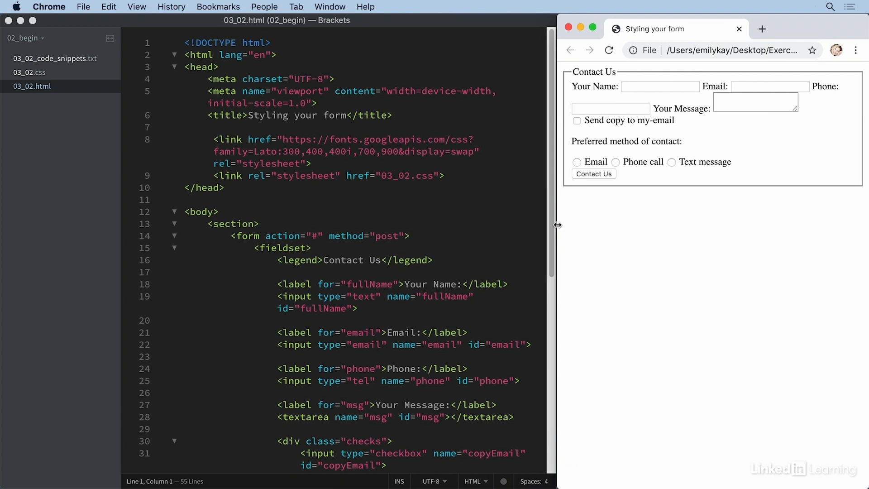
mouse_move(699, 96)
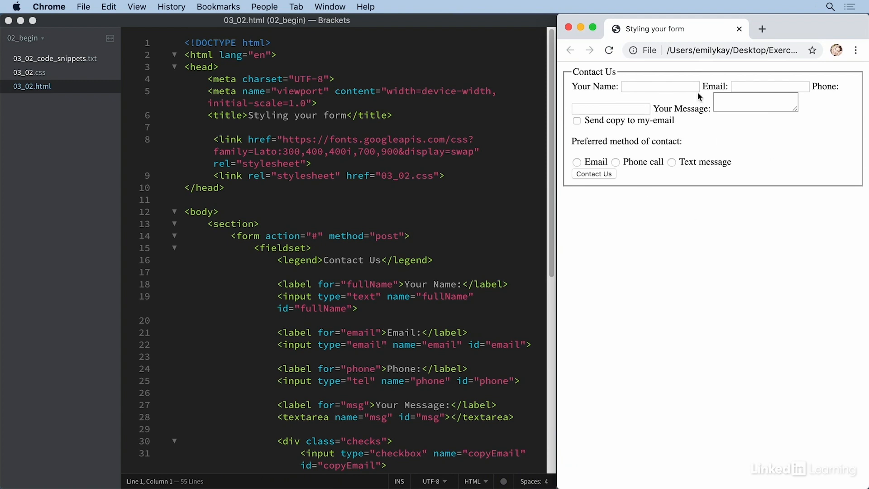
mouse_move(721, 218)
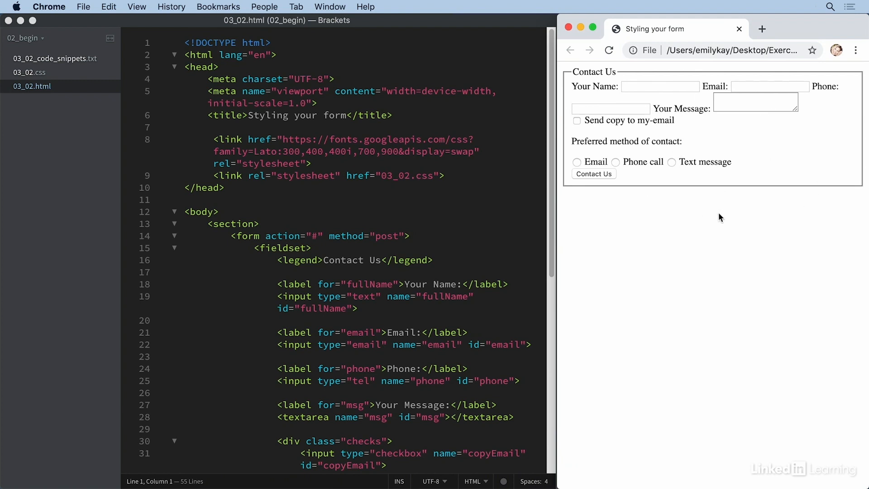
mouse_move(712, 225)
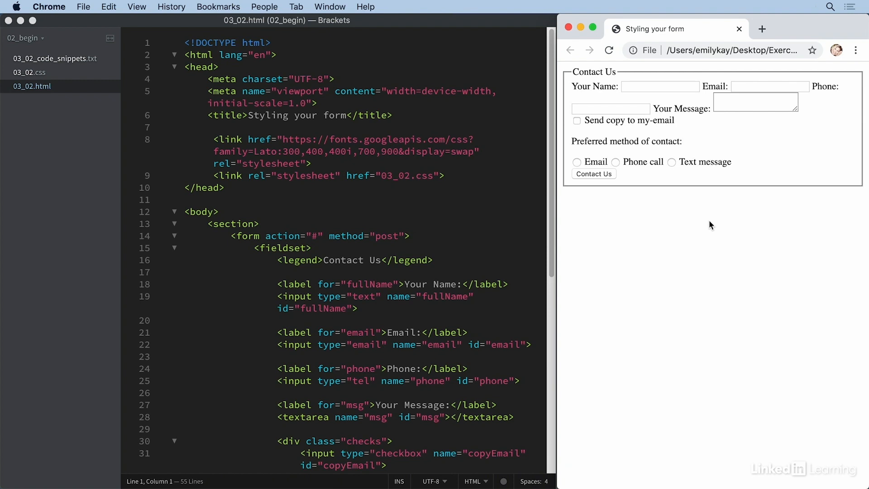
mouse_move(726, 217)
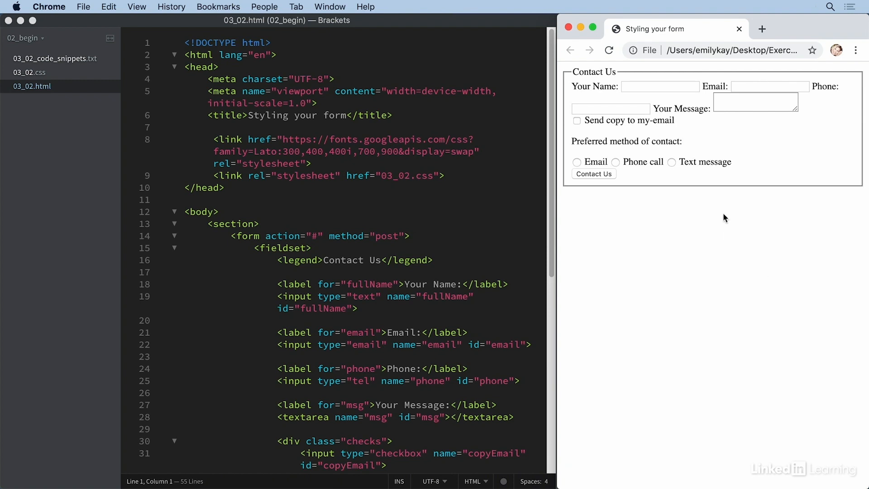
mouse_move(338, 211)
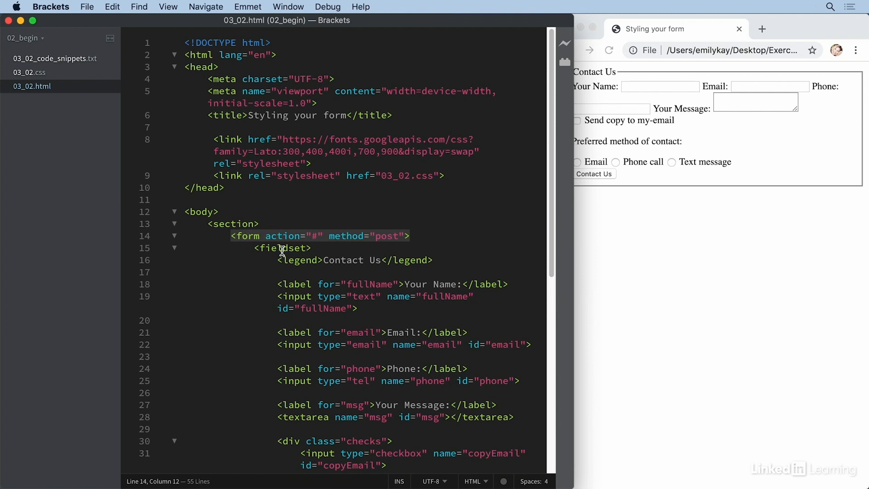
left_click(282, 248)
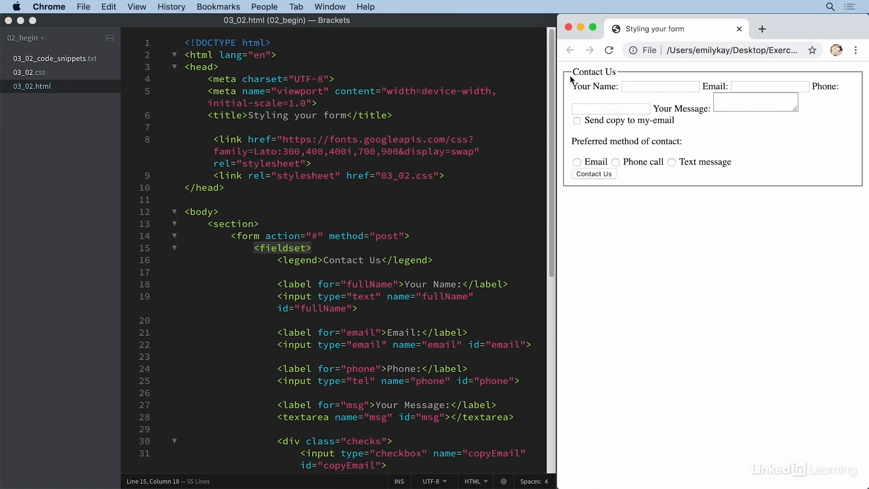
mouse_move(602, 96)
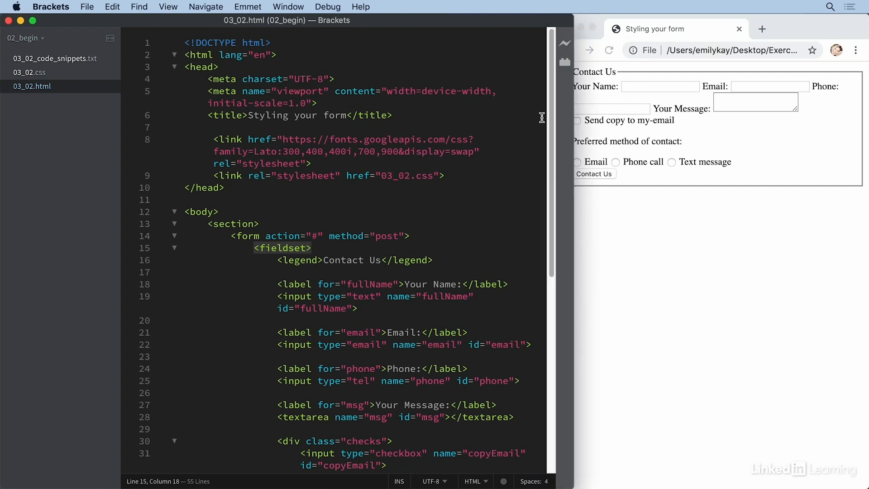
scroll("down", 3)
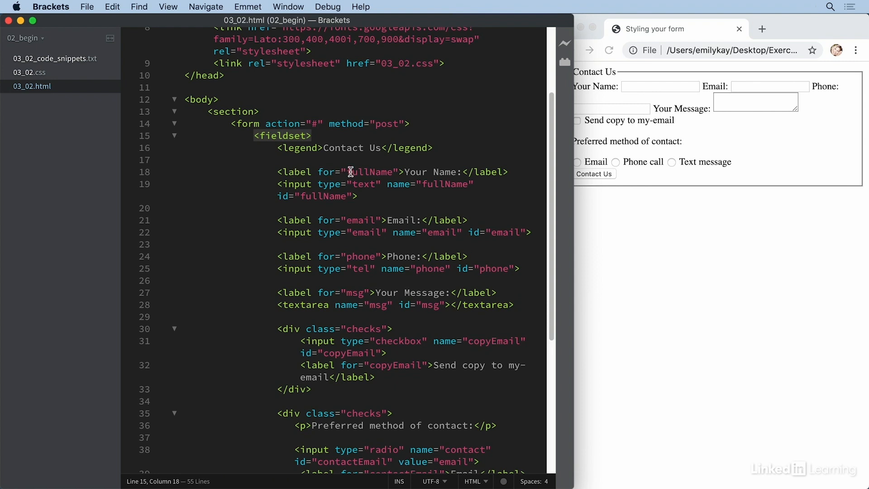
double_click(370, 171)
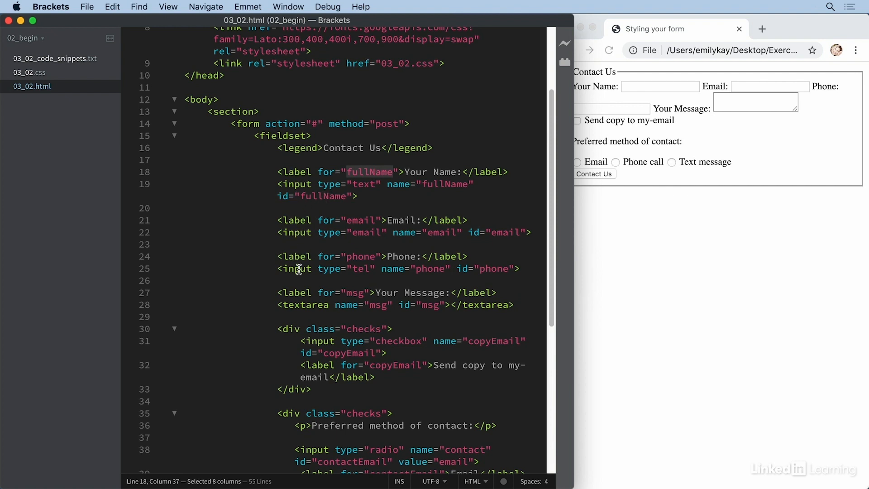
mouse_move(305, 304)
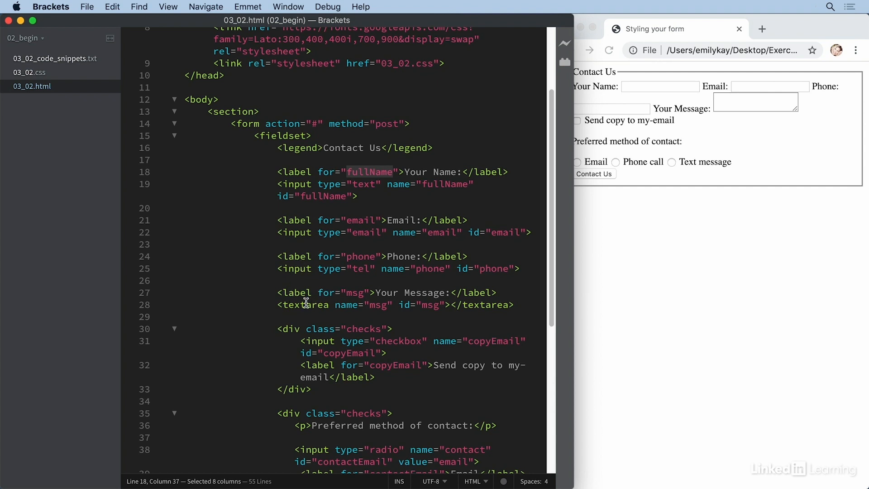
mouse_move(521, 246)
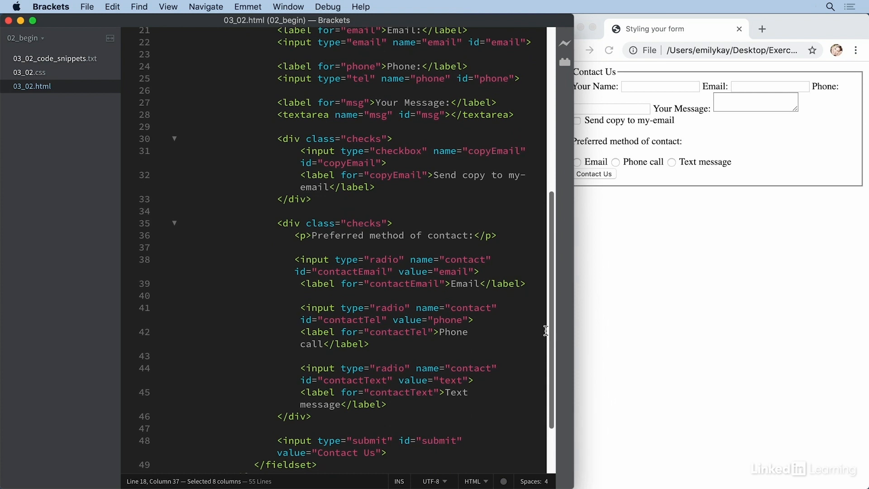
left_click(312, 138)
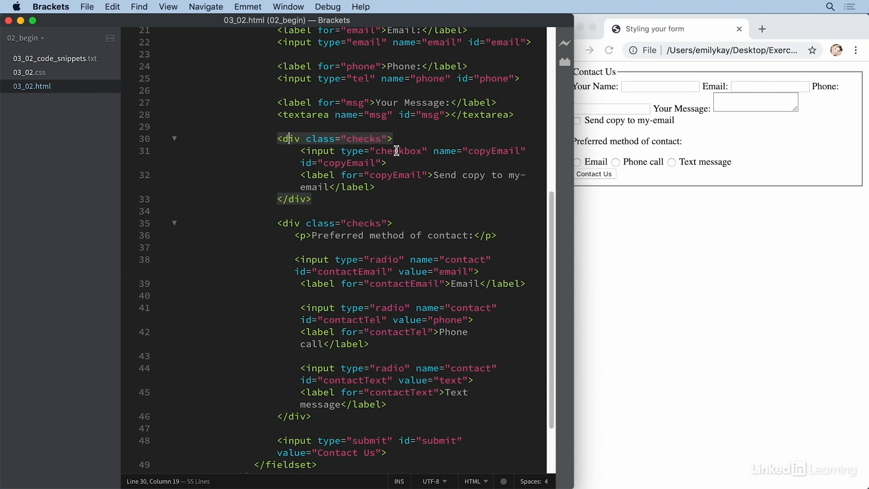
mouse_move(358, 151)
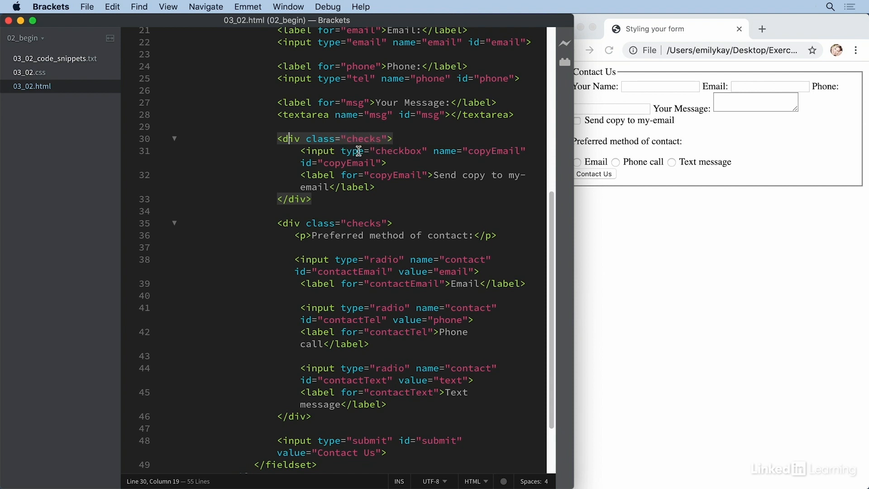
mouse_move(357, 182)
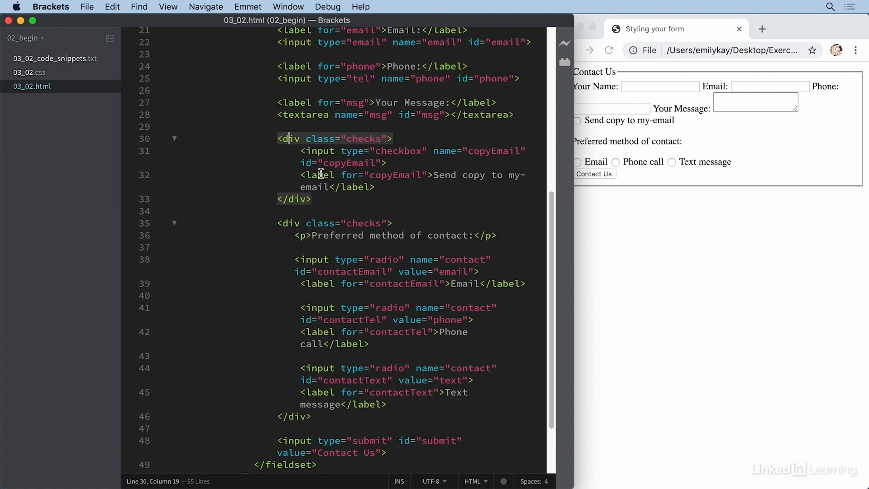
mouse_move(659, 224)
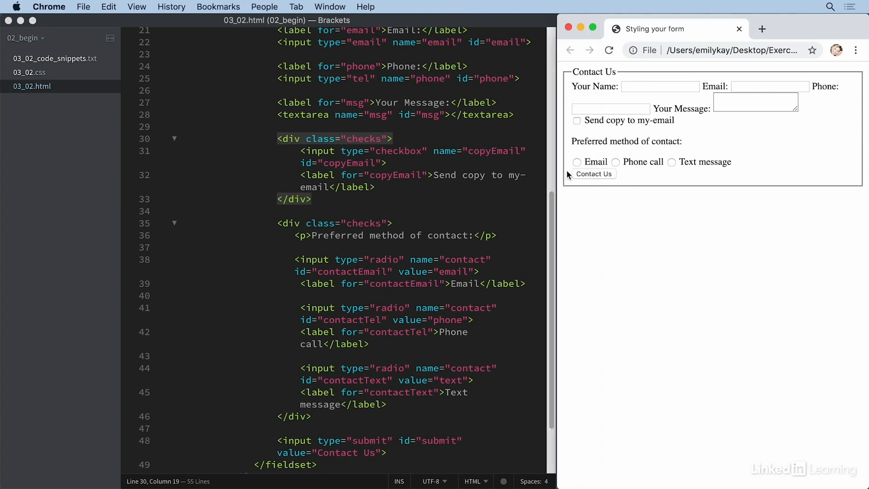
- Pick Email, tick Send copy to my-email, then switch the contact method to Phone call
left_click(577, 162)
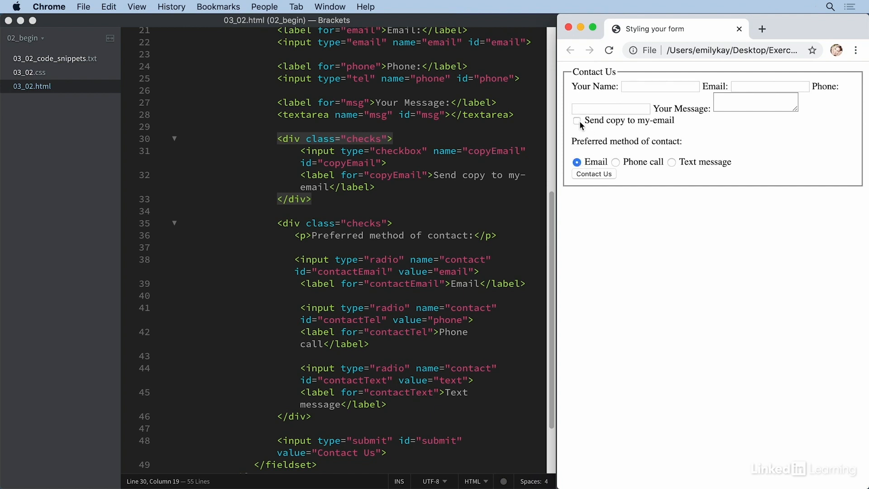
left_click(576, 121)
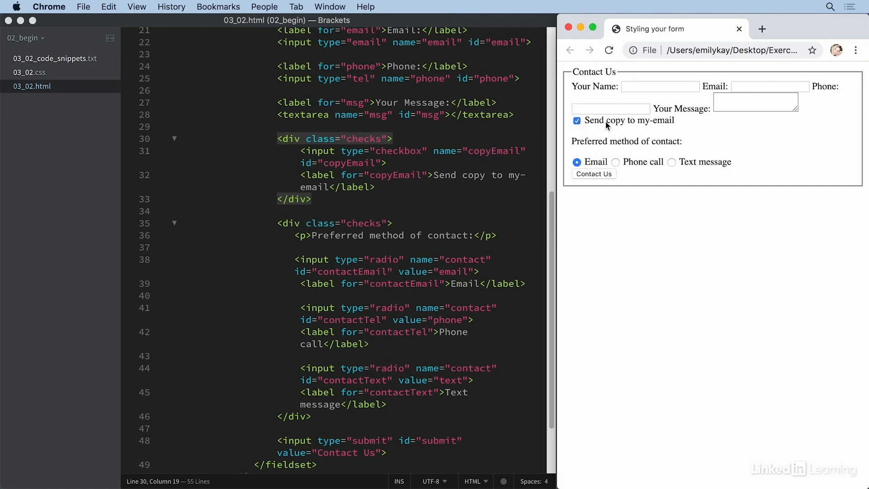
left_click(615, 162)
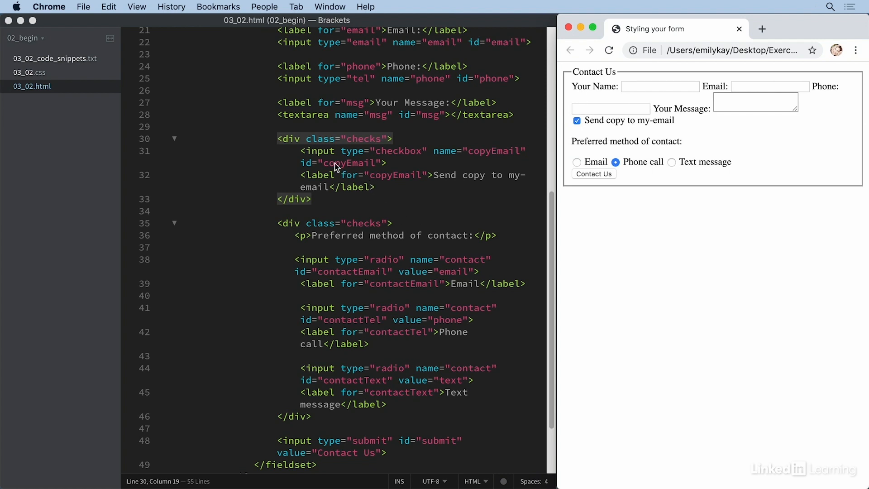
mouse_move(370, 156)
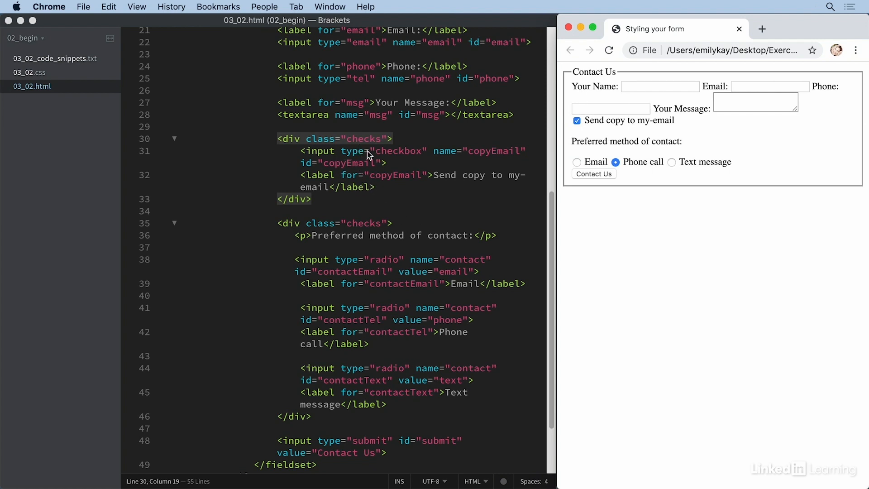
mouse_move(379, 389)
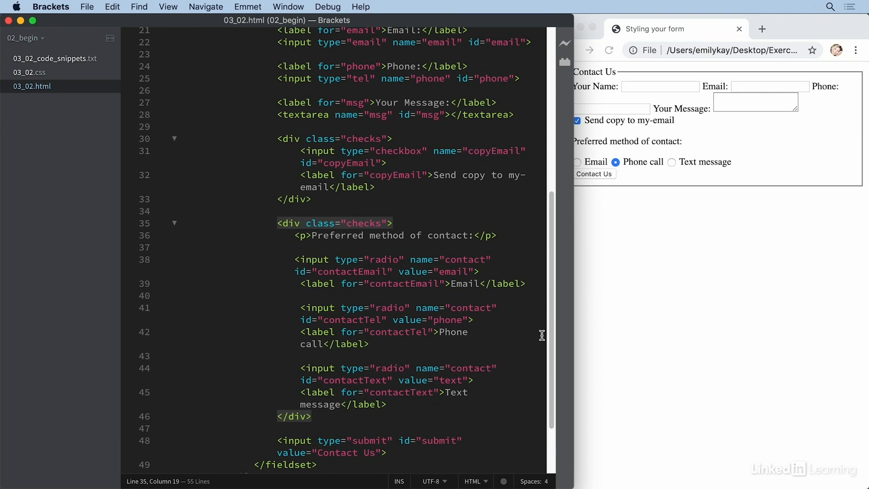
scroll("down", 3)
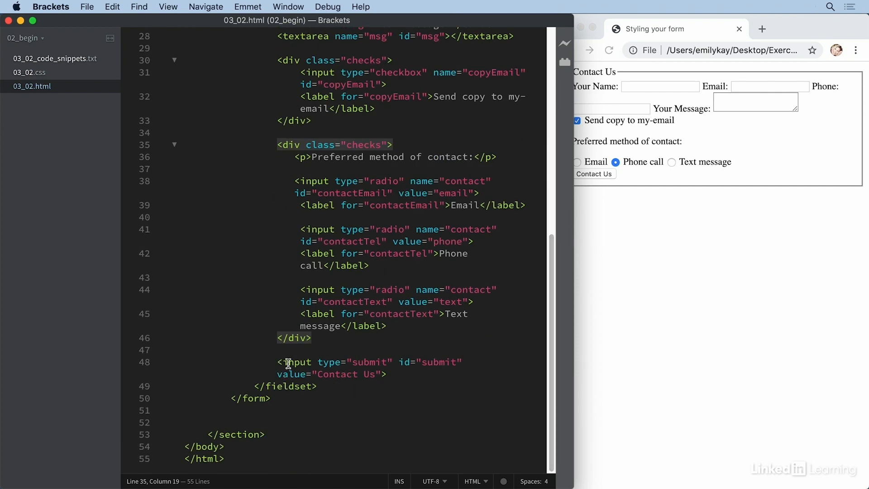
mouse_move(342, 364)
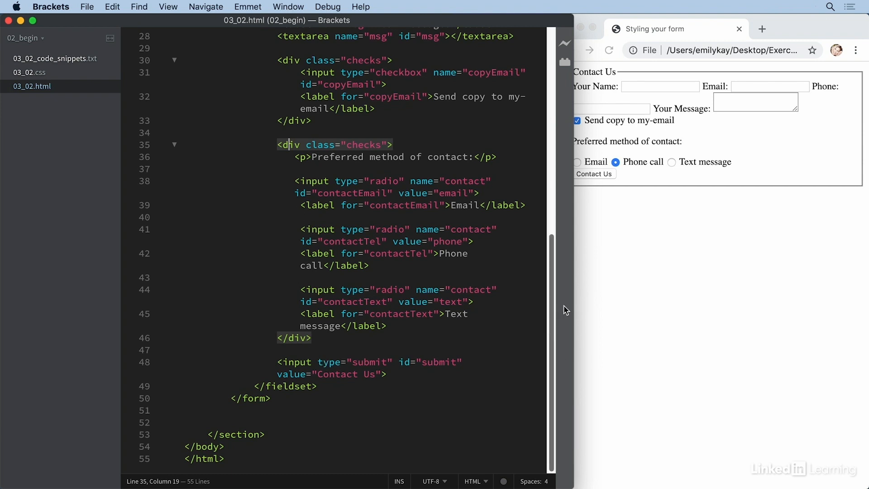
mouse_move(670, 239)
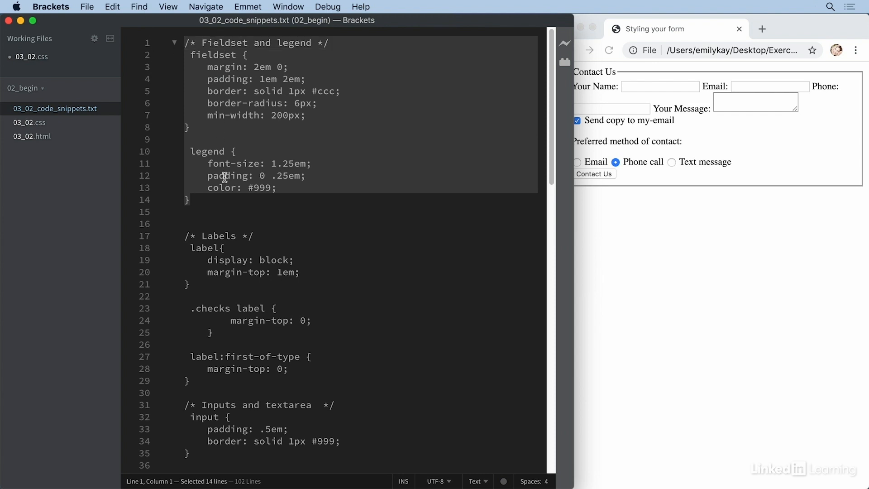
- Switch to 03_02.css to paste the fieldset and legend rules
left_click(29, 122)
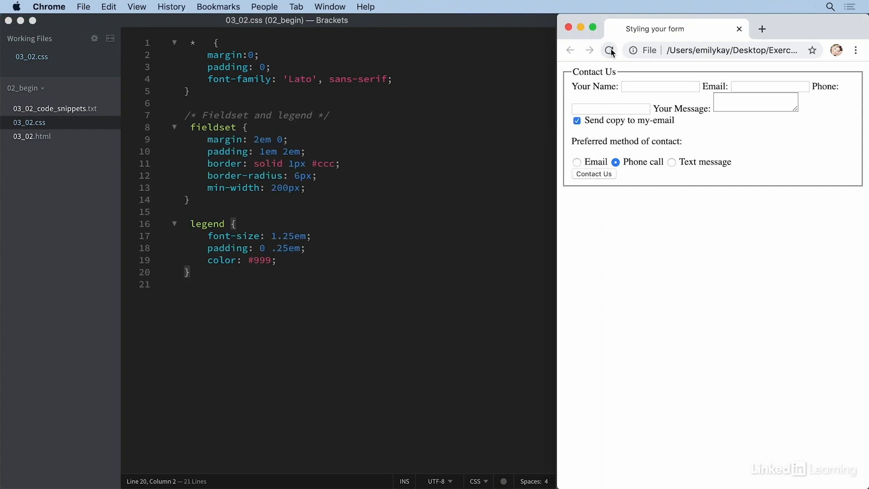
- Reload the Chrome preview to show the grey rounded fieldset and legend styling
left_click(610, 51)
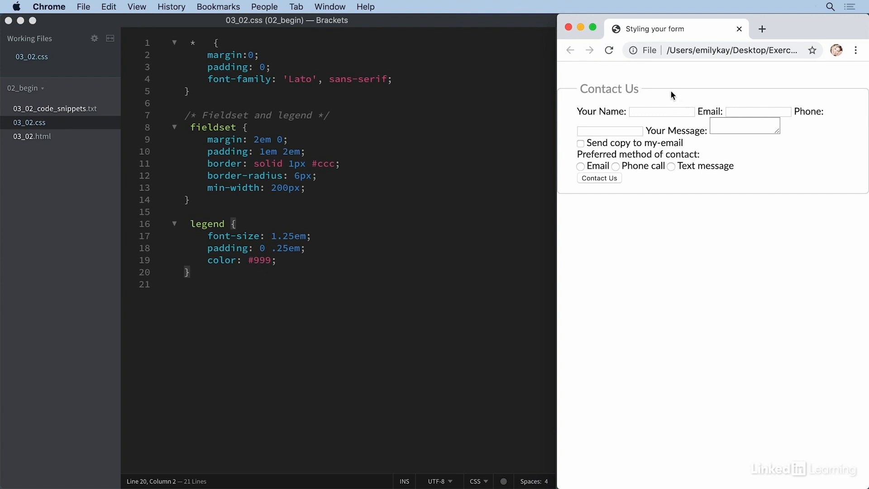
mouse_move(575, 101)
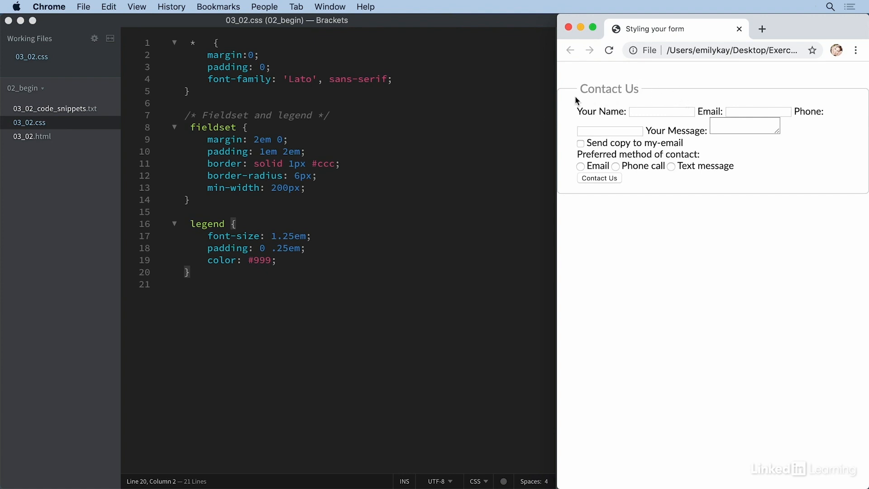
mouse_move(863, 95)
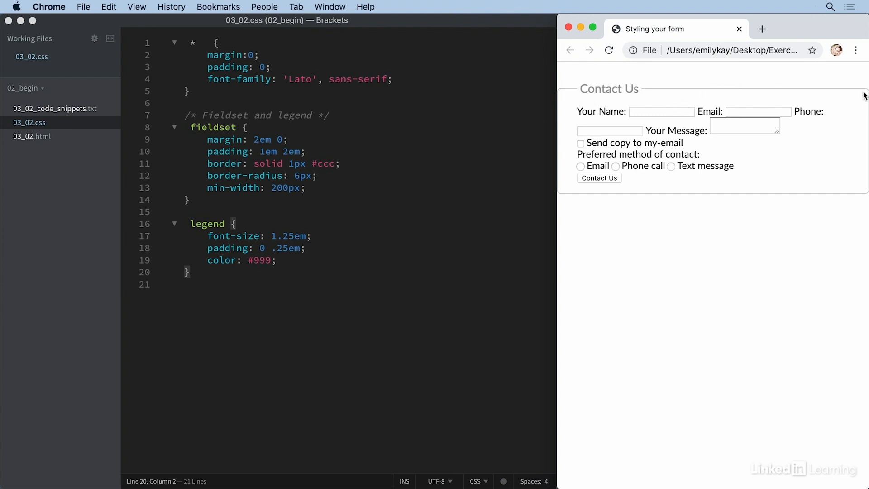
mouse_move(739, 94)
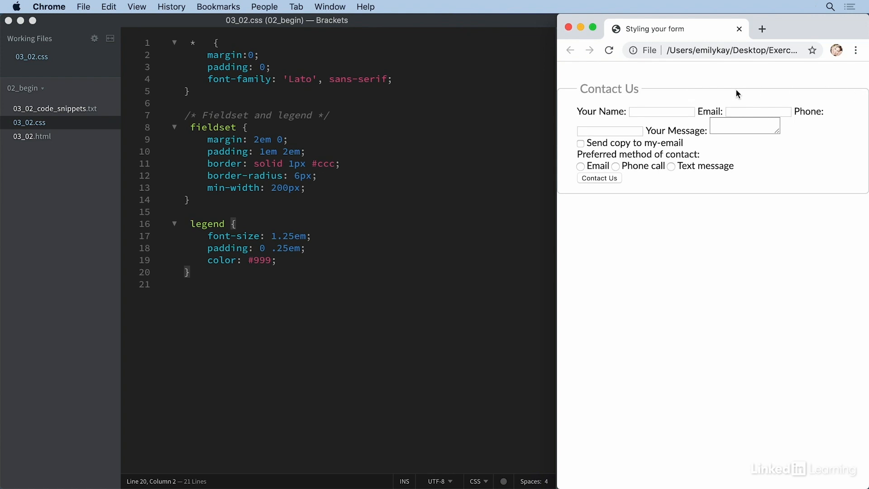
mouse_move(751, 99)
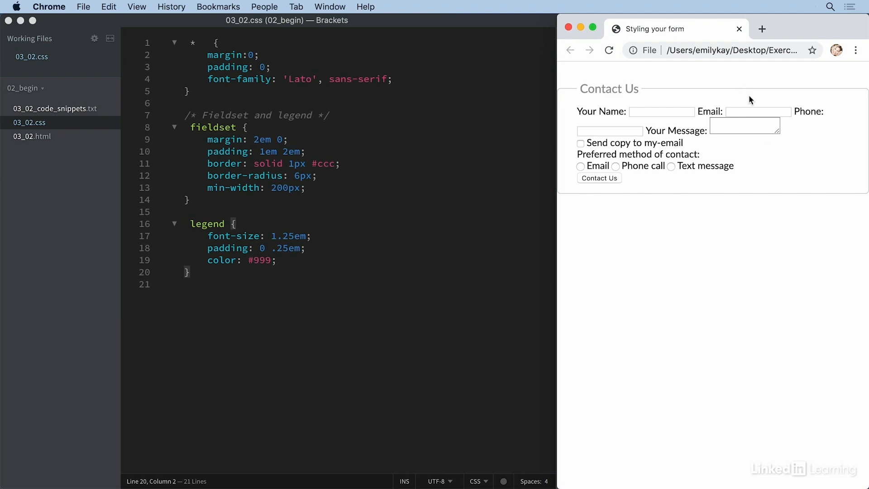
mouse_move(586, 215)
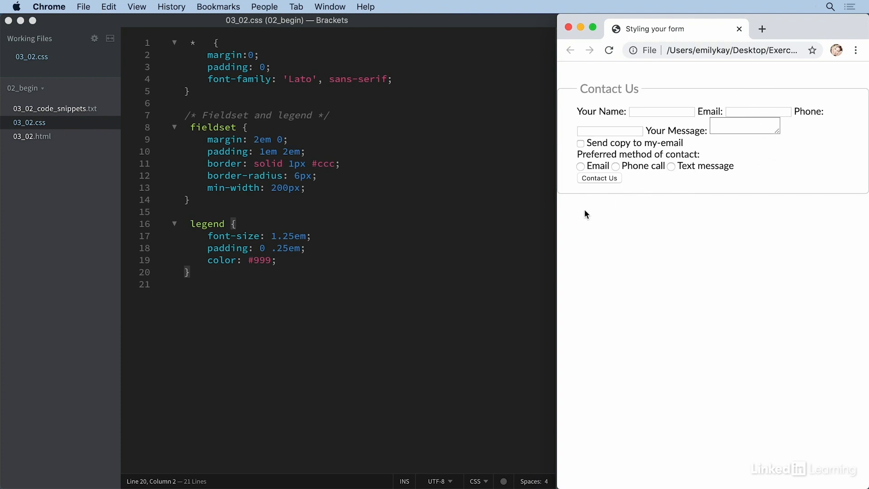
mouse_move(642, 100)
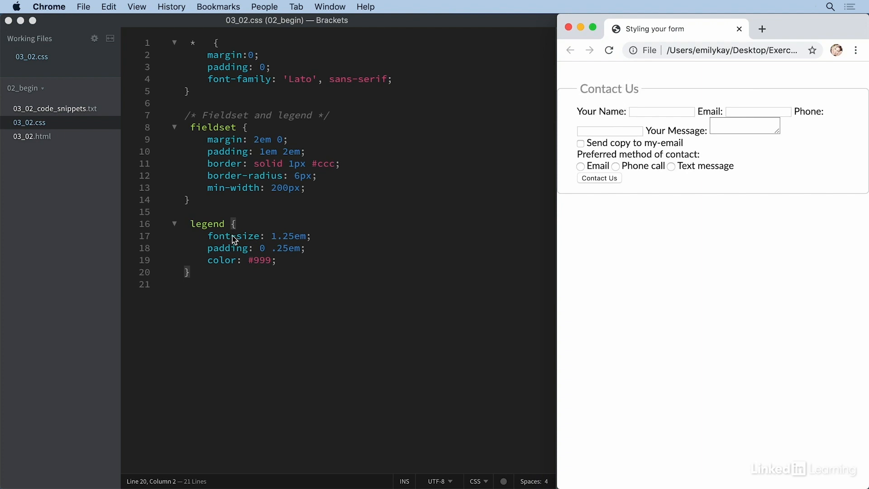
mouse_move(634, 91)
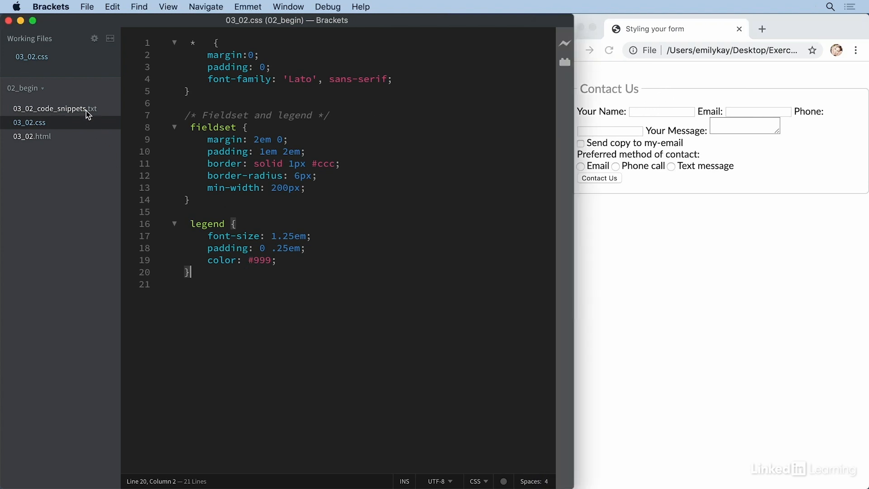
- Open 03_02_code_snippets.txt and select its Labels block of rules
left_click(54, 109)
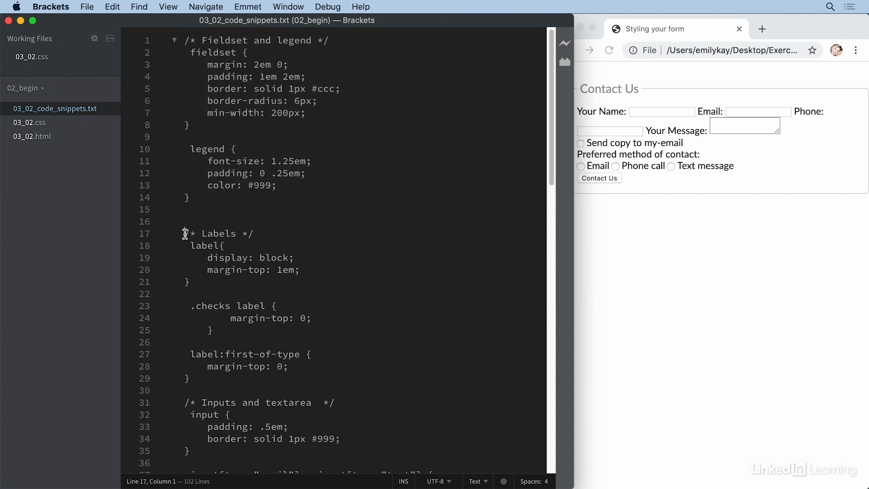
left_click_drag(186, 232, 297, 385)
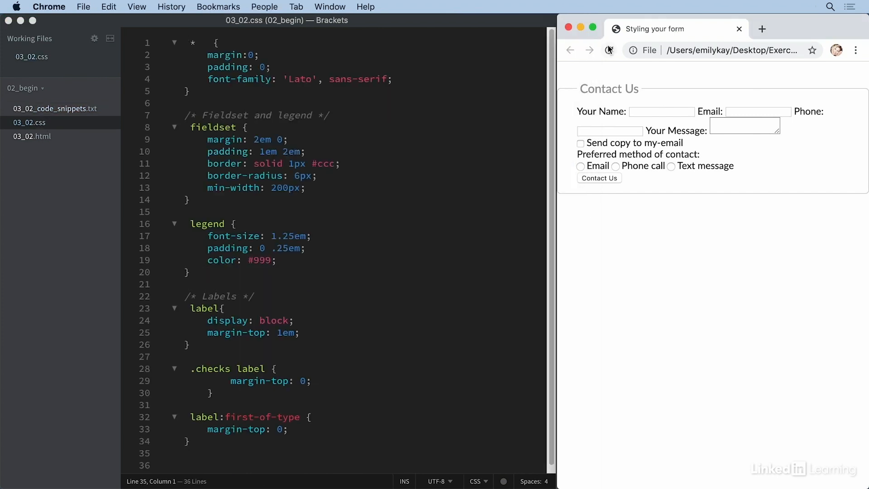
- Reload Chrome to preview each label on its own line above its field
left_click(608, 50)
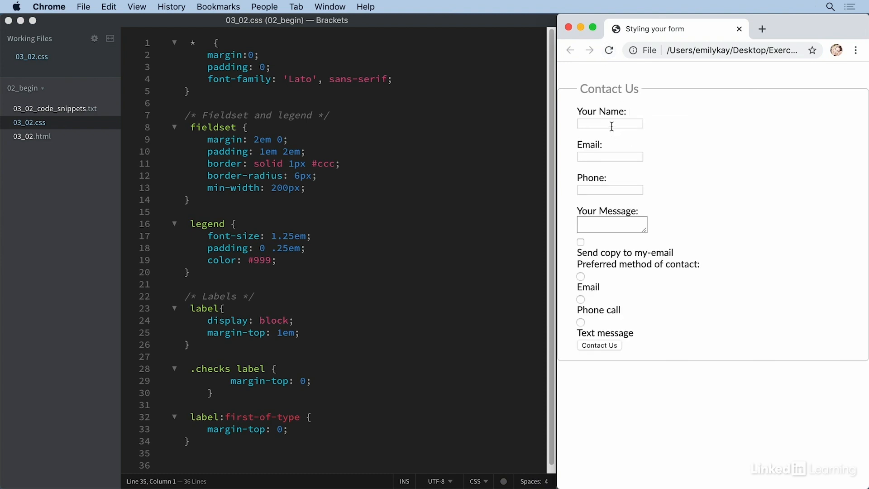
mouse_move(583, 119)
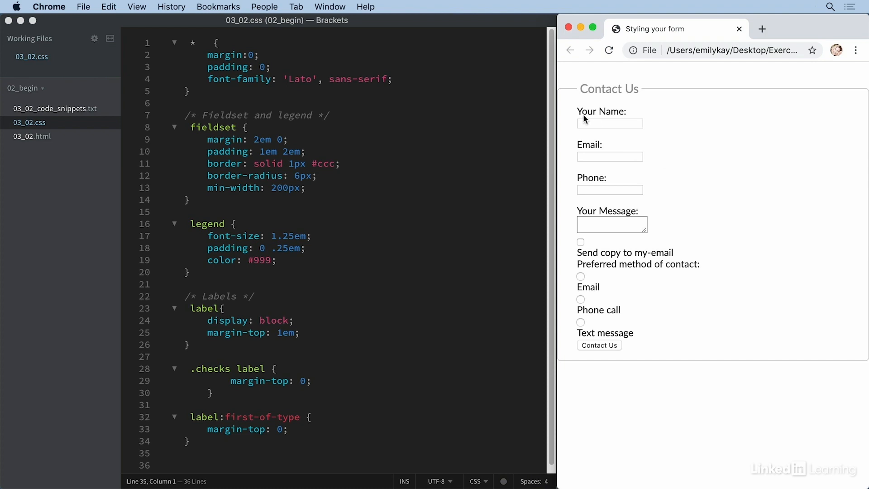
mouse_move(622, 111)
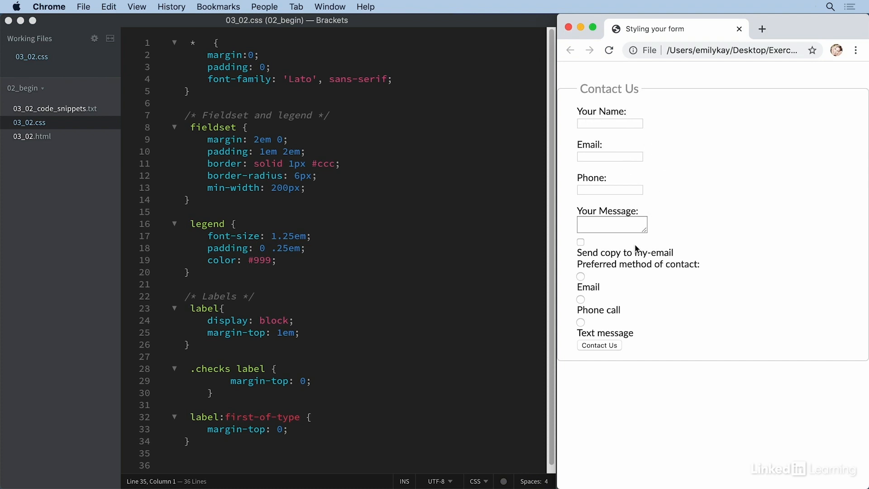
mouse_move(659, 300)
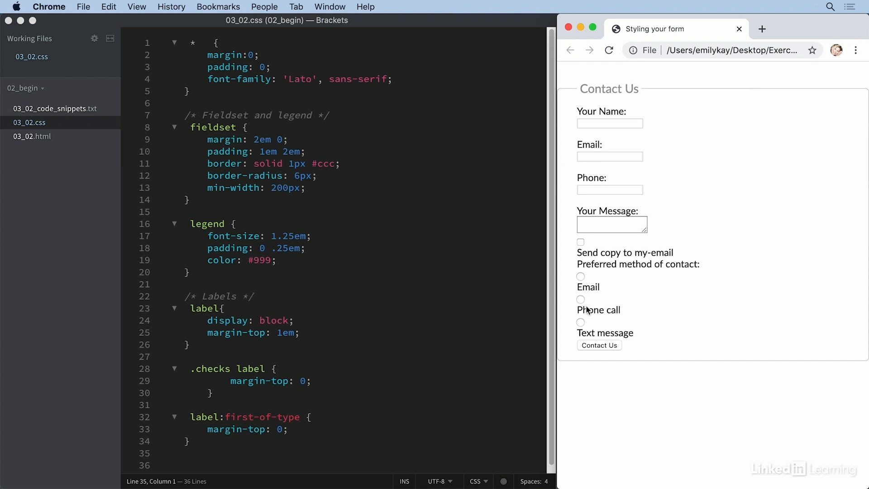
mouse_move(583, 337)
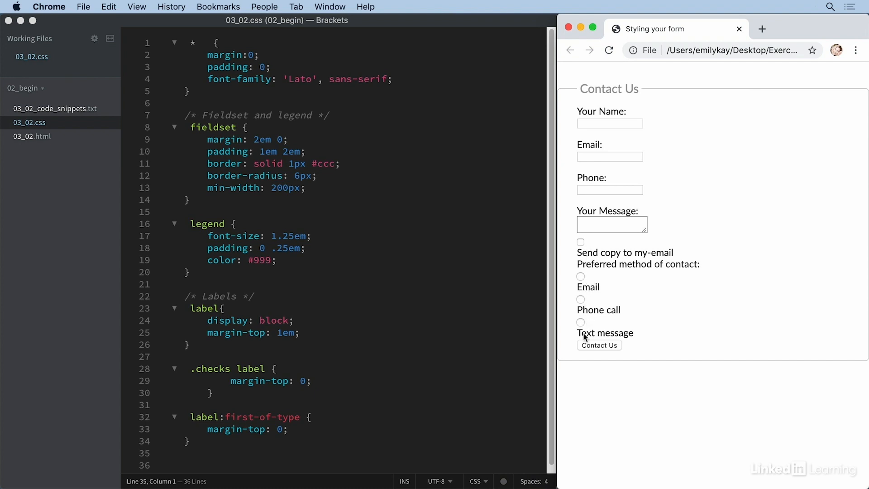
mouse_move(206, 430)
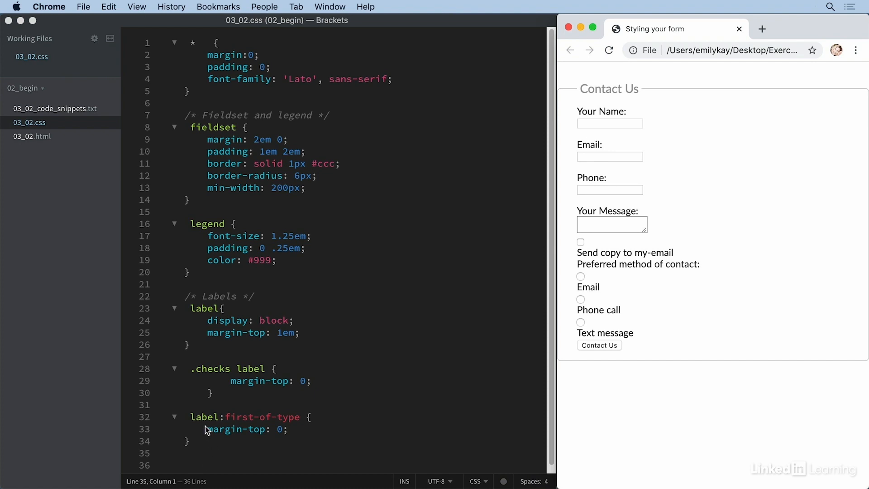
mouse_move(294, 427)
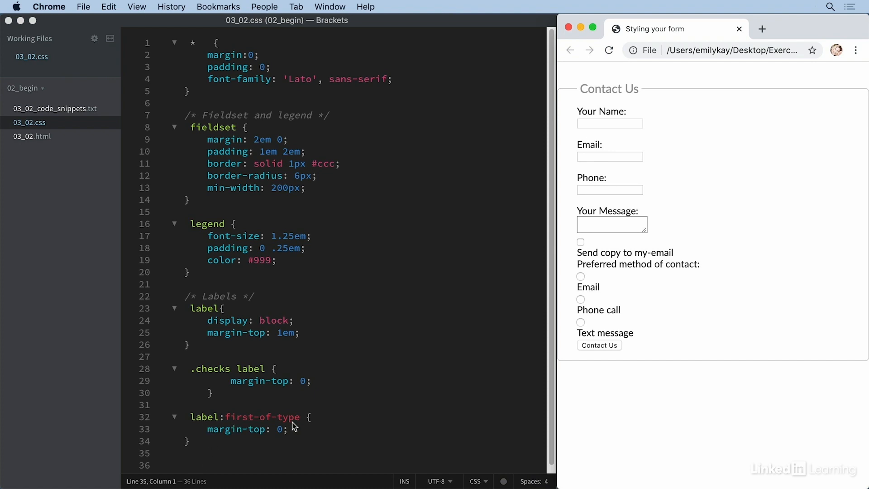
mouse_move(269, 438)
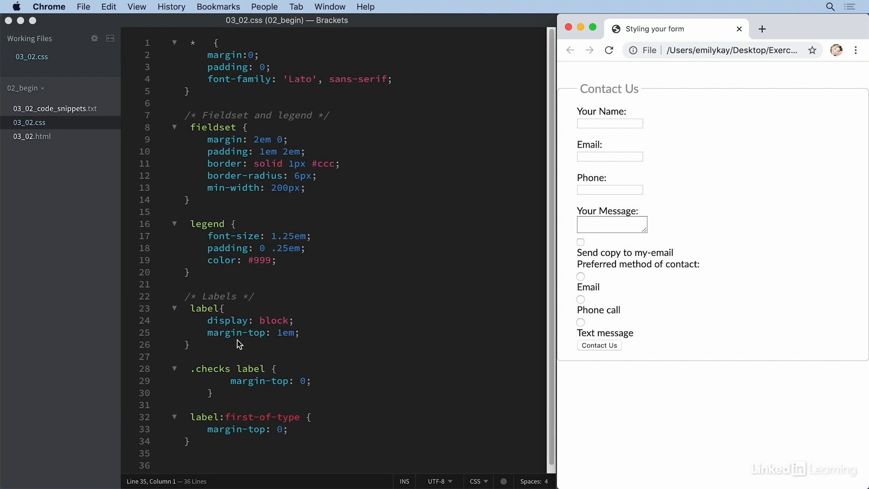
mouse_move(599, 139)
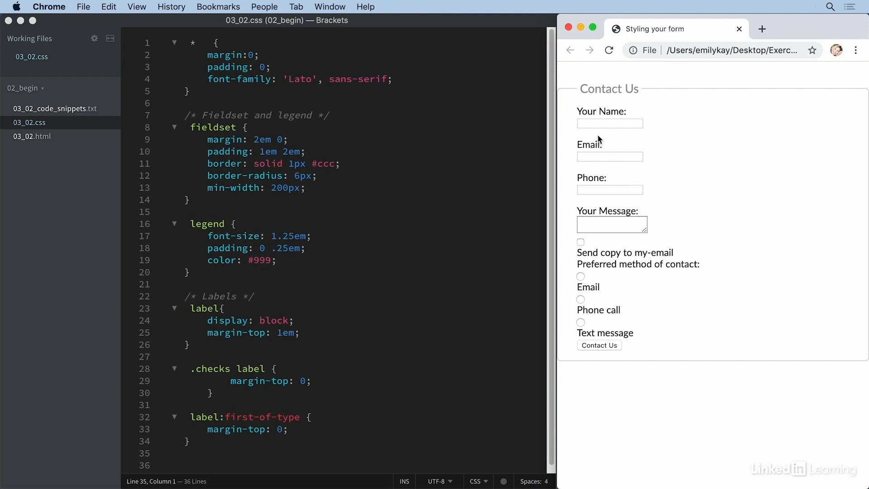
mouse_move(598, 195)
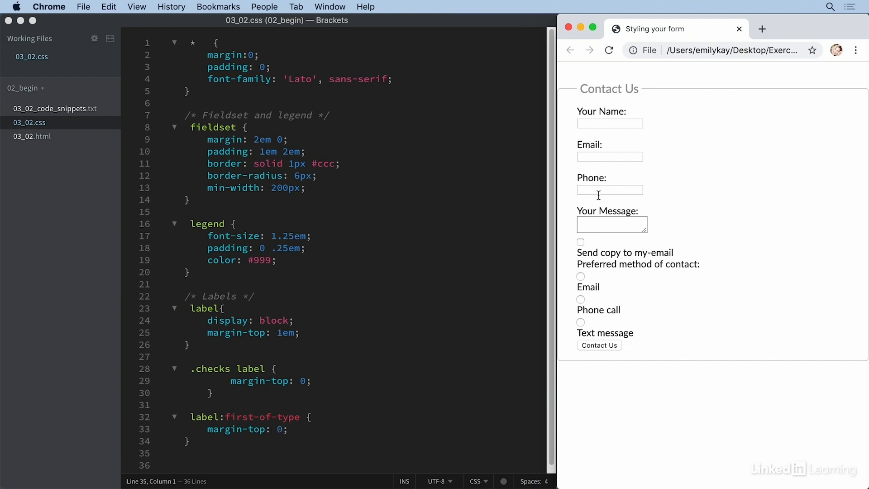
mouse_move(597, 120)
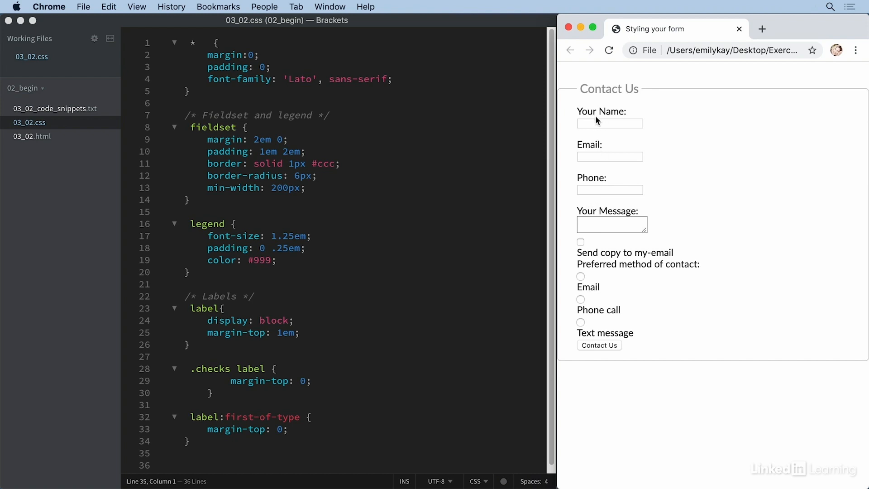
mouse_move(232, 409)
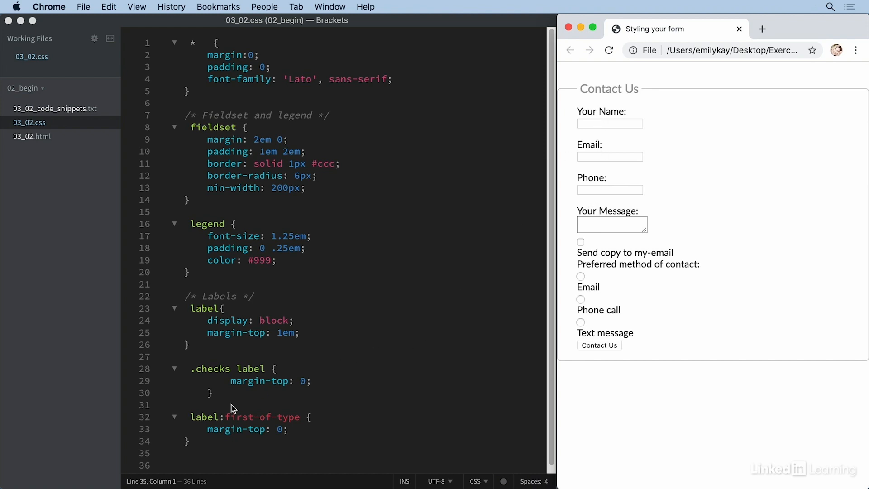
mouse_move(254, 356)
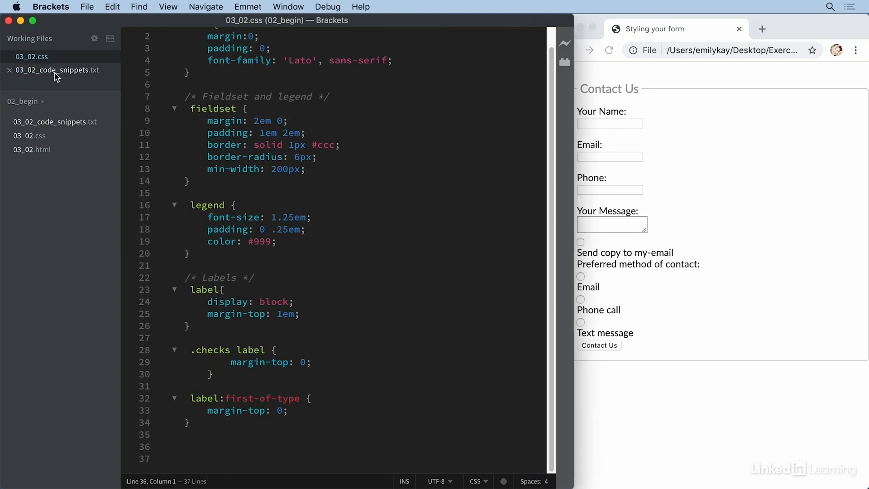
- Reopen 03_02_code_snippets.txt to grab the Inputs and textarea rules
left_click(57, 70)
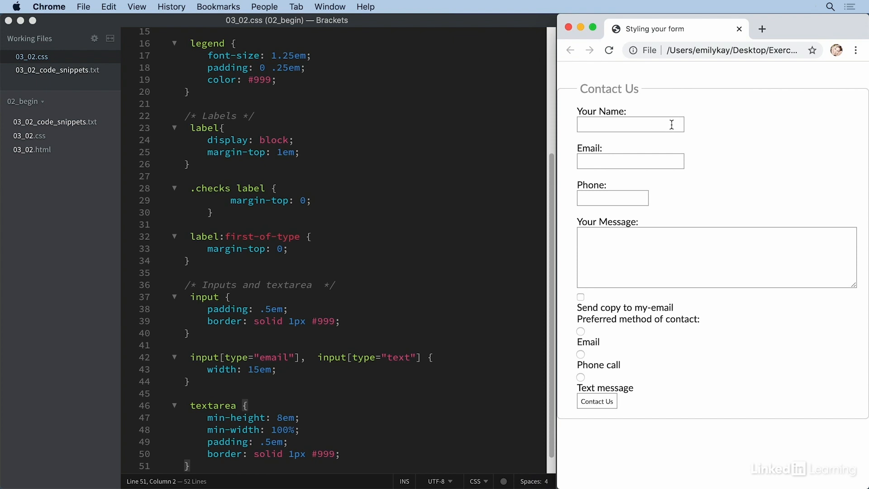
mouse_move(480, 316)
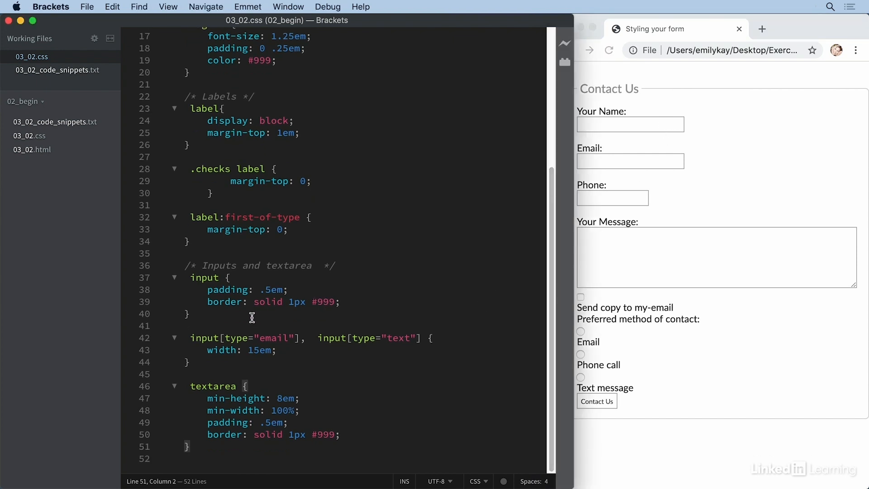
mouse_move(596, 160)
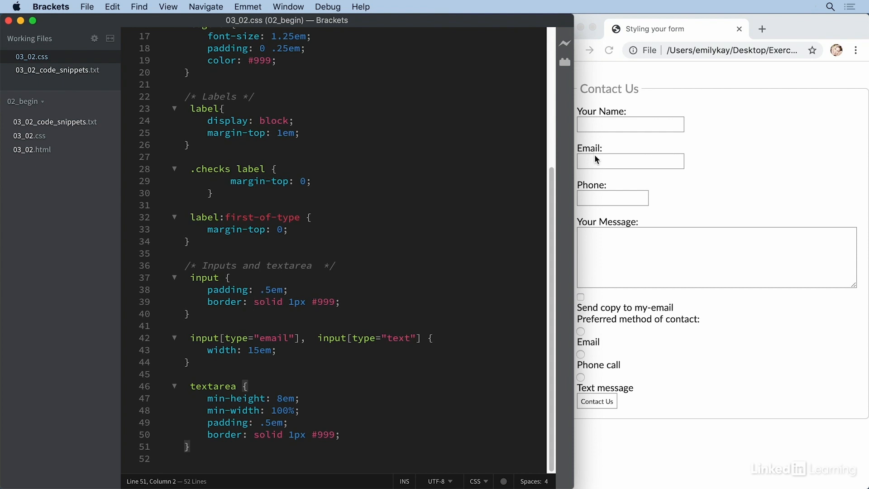
mouse_move(635, 130)
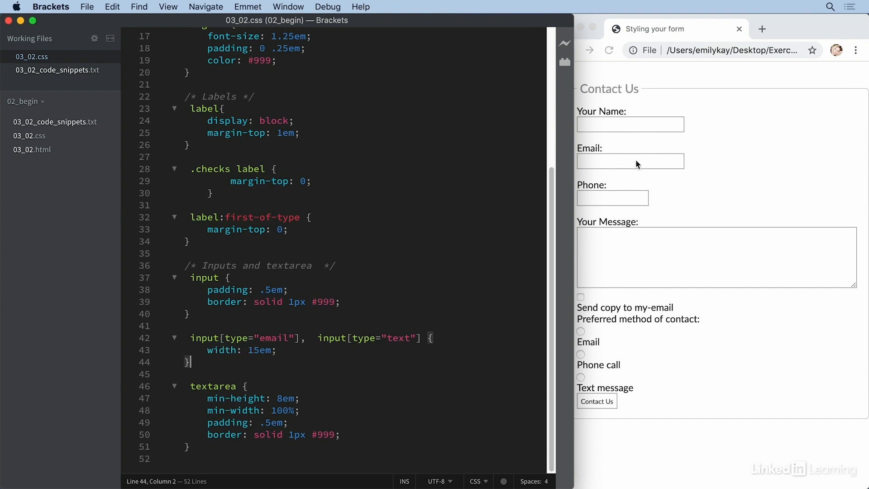
mouse_move(661, 168)
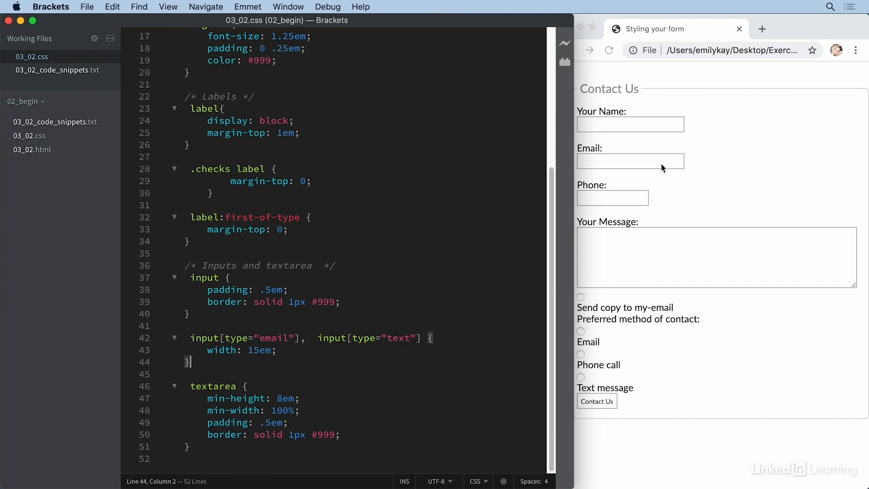
mouse_move(628, 205)
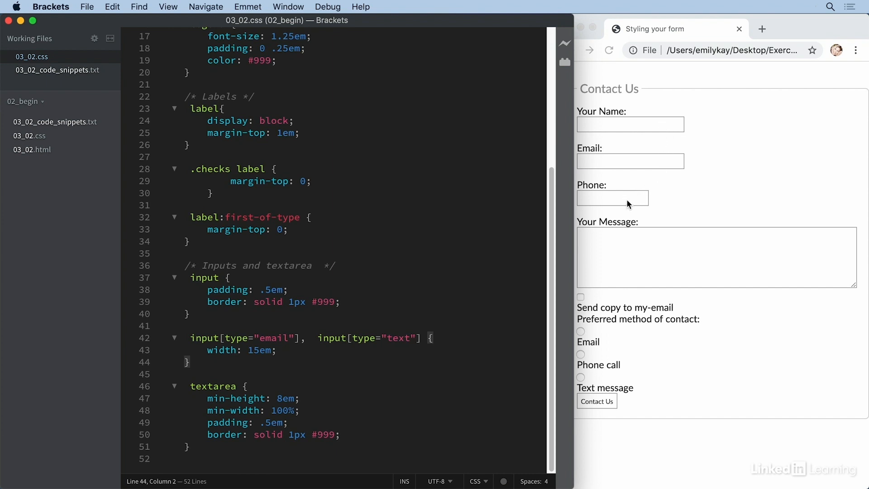
mouse_move(644, 124)
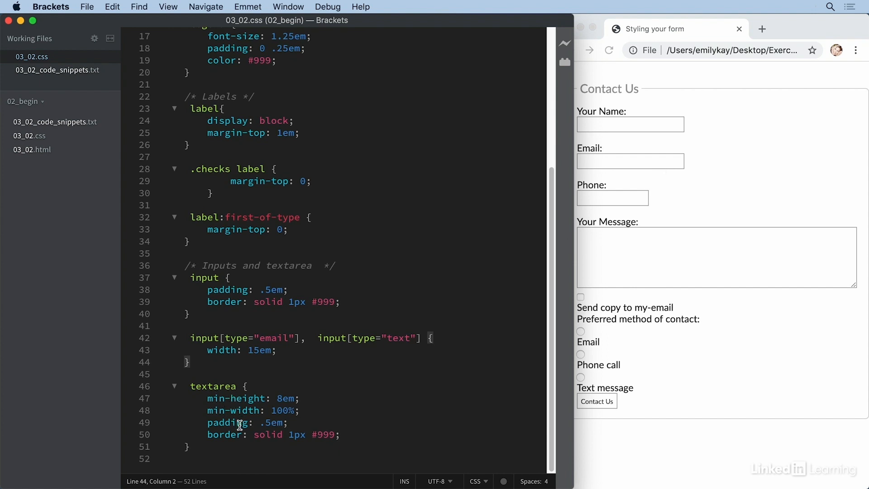
mouse_move(649, 256)
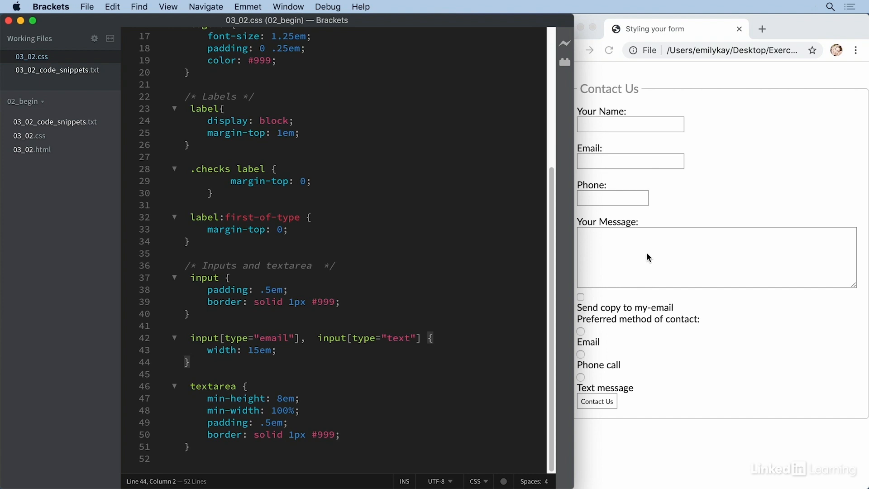
mouse_move(801, 245)
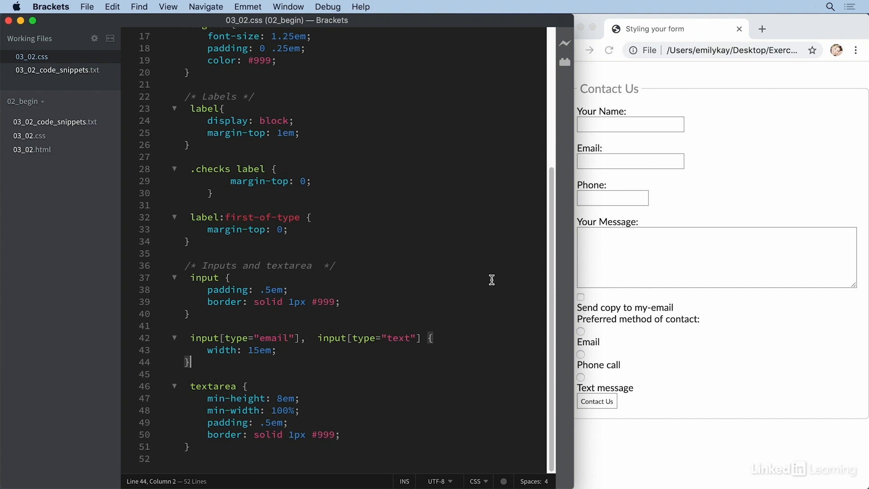
mouse_move(610, 304)
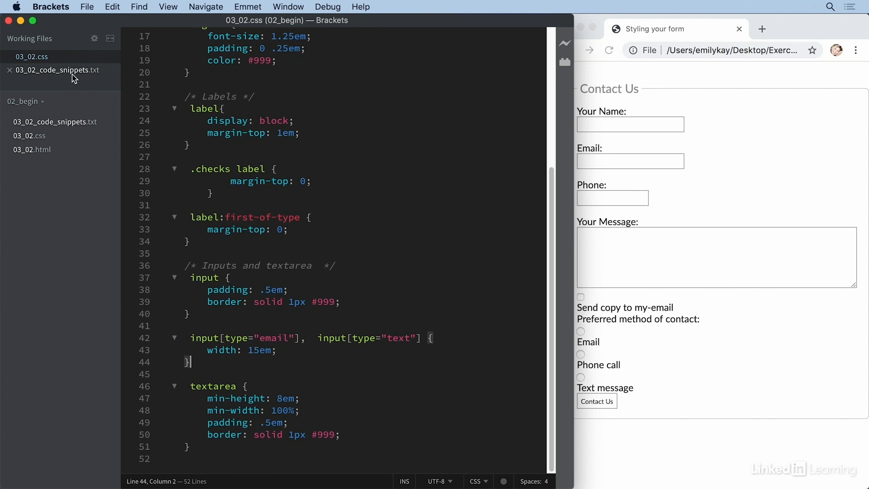
- Select the radio buttons and checkboxes block in the snippets file, then return to 03_02.css
left_click(55, 70)
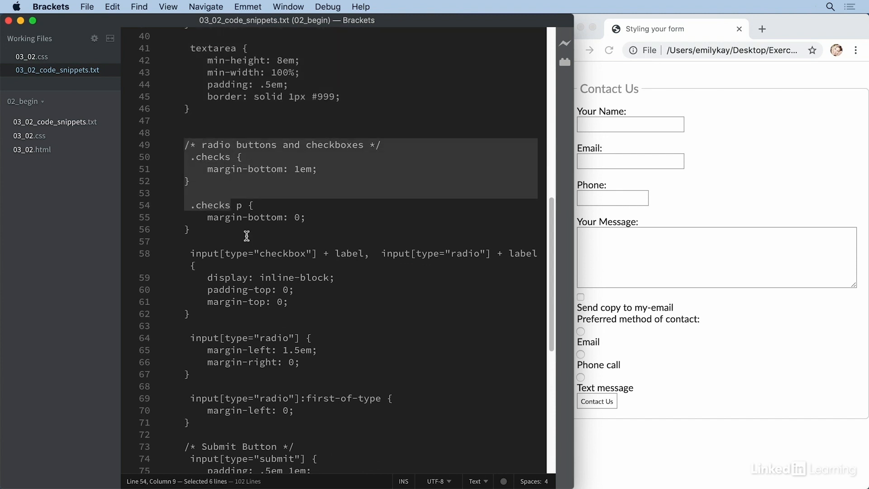
left_click(293, 422)
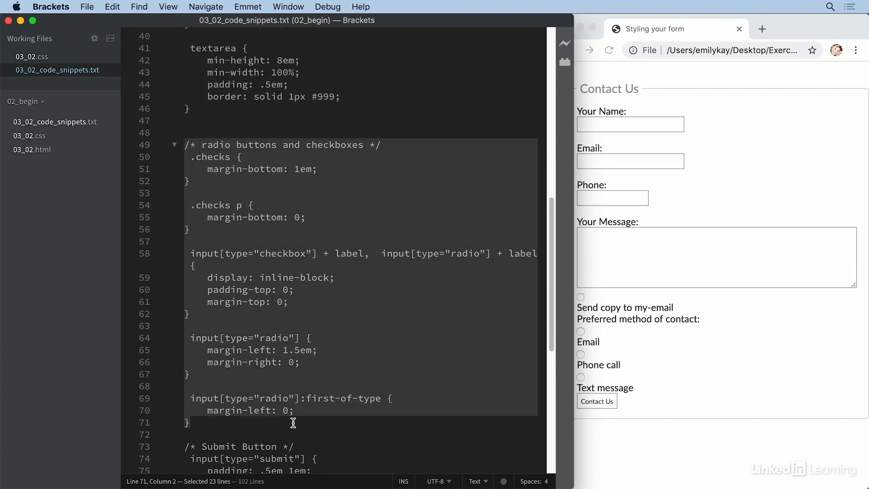
left_click(29, 56)
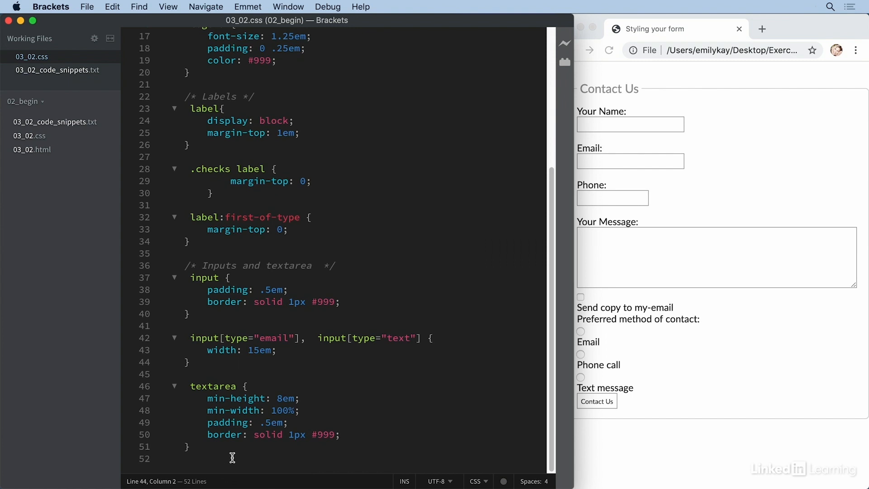
scroll("down", 3)
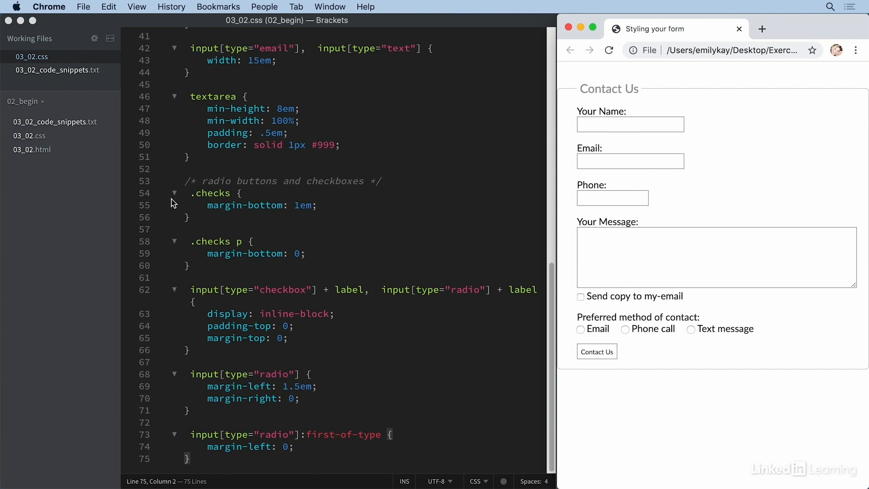
mouse_move(277, 210)
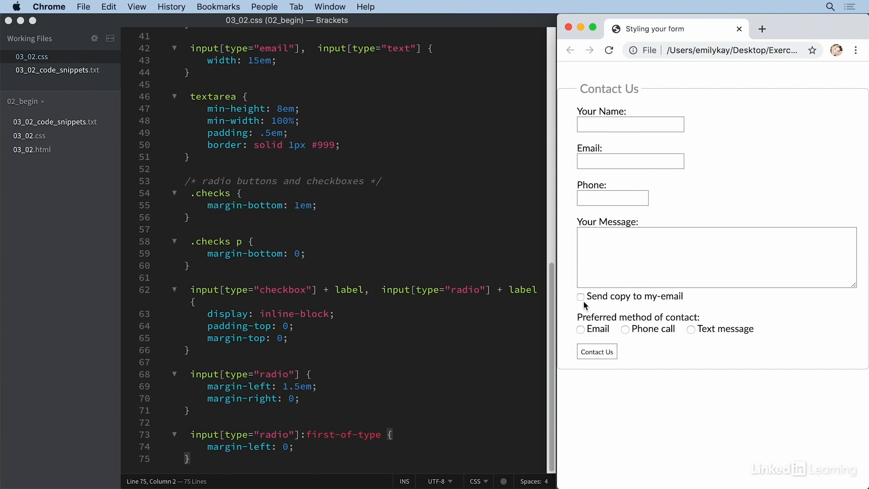
mouse_move(637, 309)
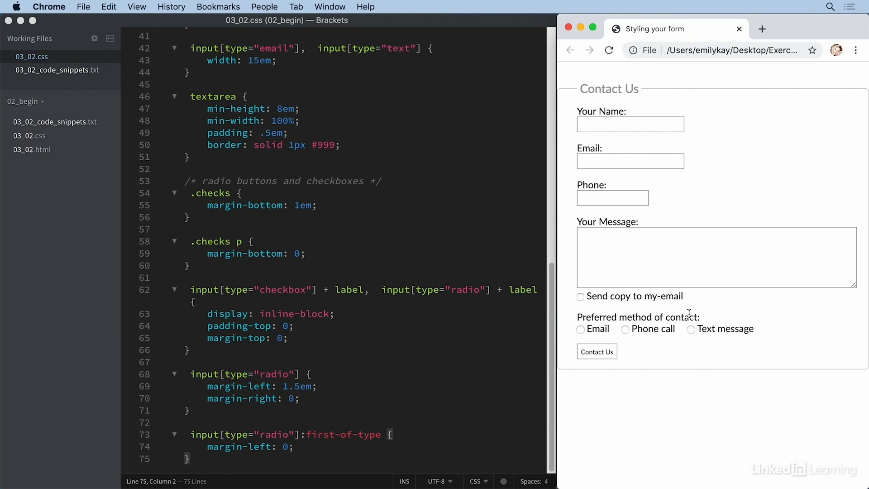
mouse_move(585, 319)
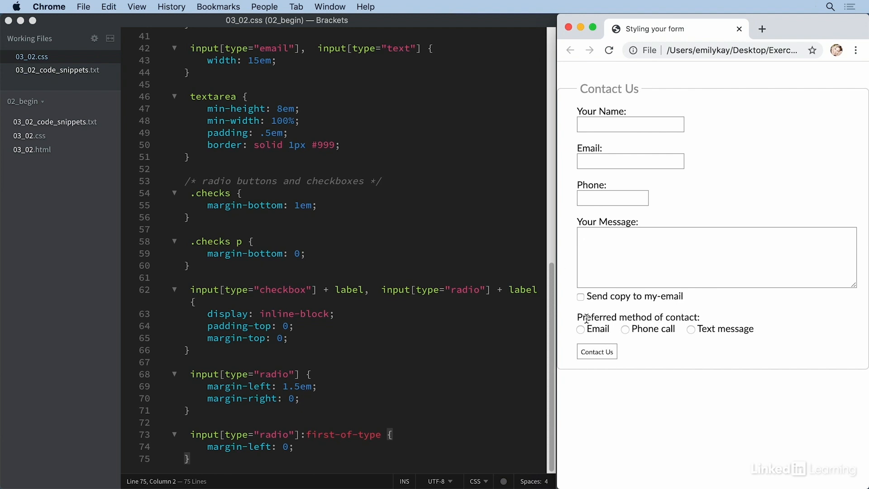
mouse_move(707, 323)
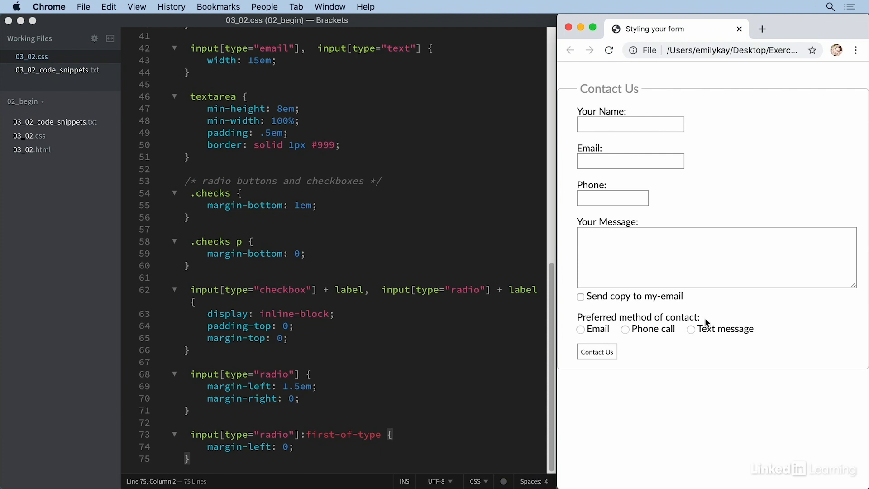
mouse_move(699, 317)
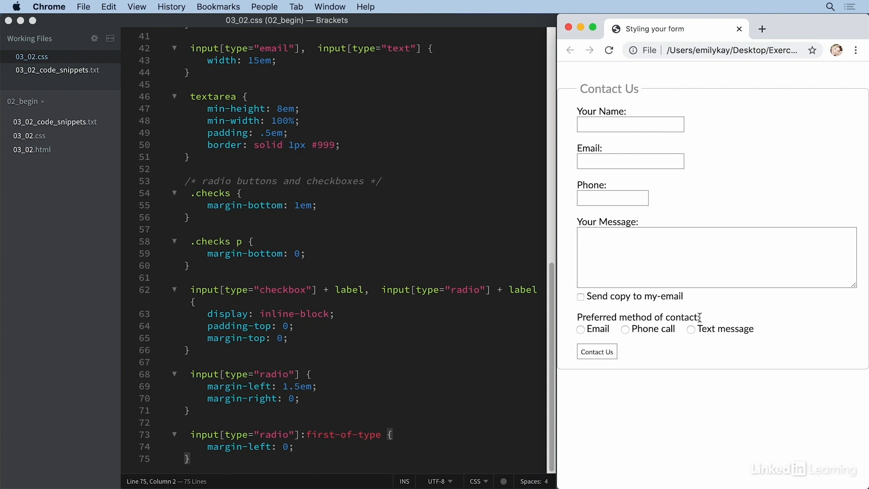
mouse_move(283, 288)
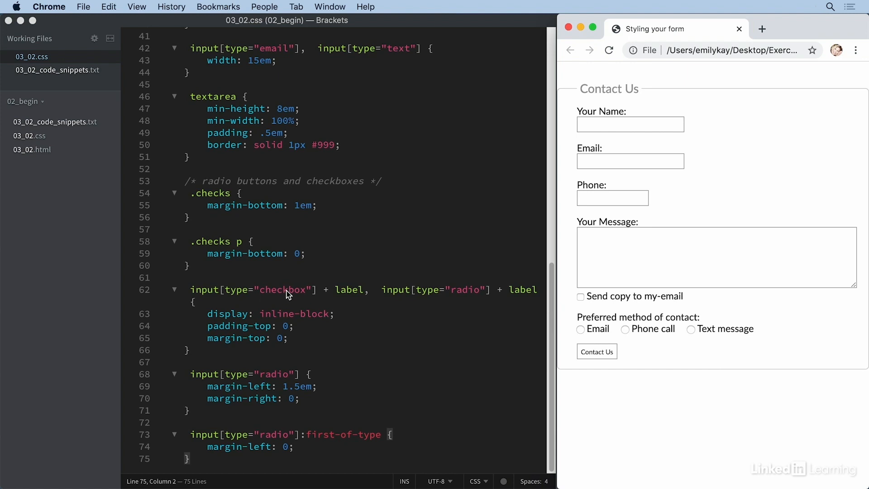
mouse_move(279, 294)
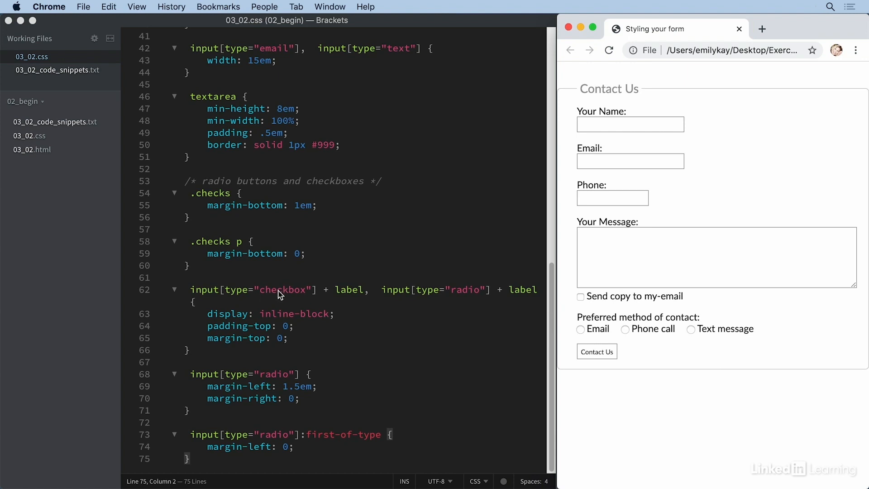
mouse_move(458, 294)
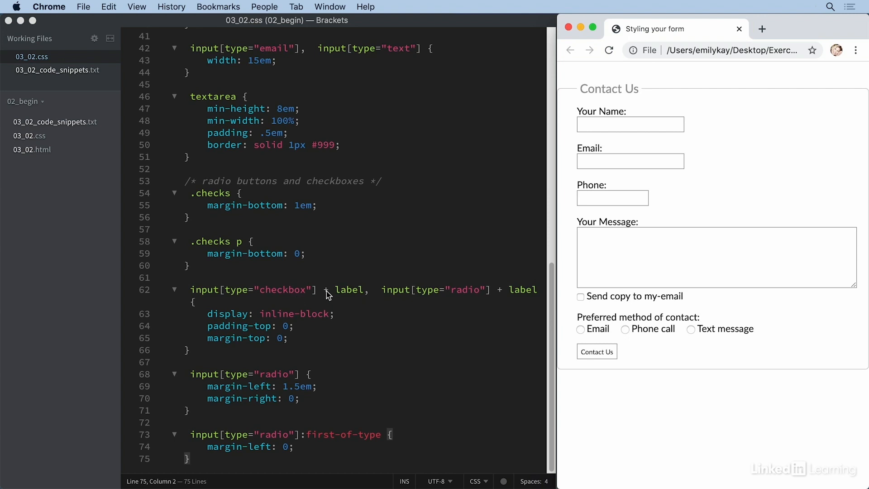
mouse_move(342, 292)
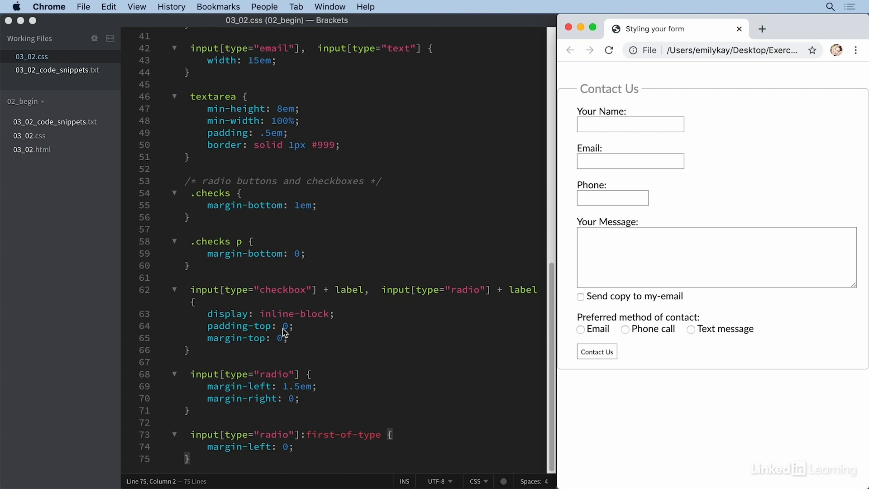
mouse_move(339, 292)
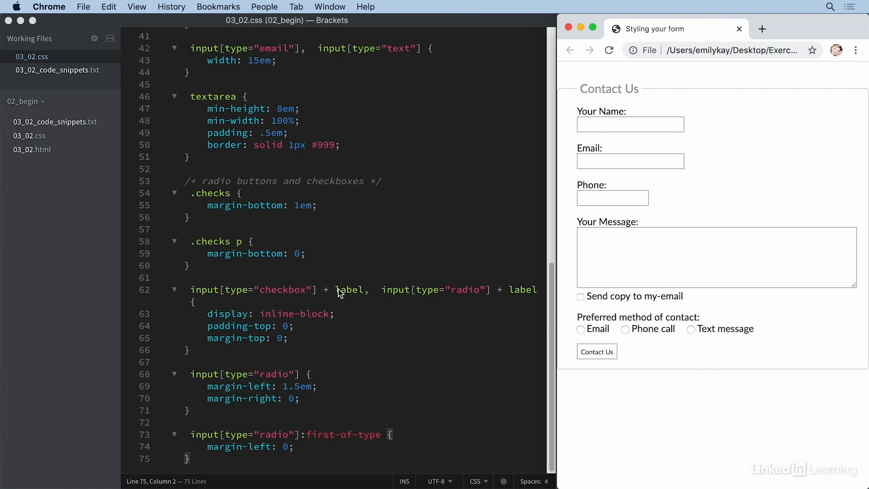
mouse_move(281, 296)
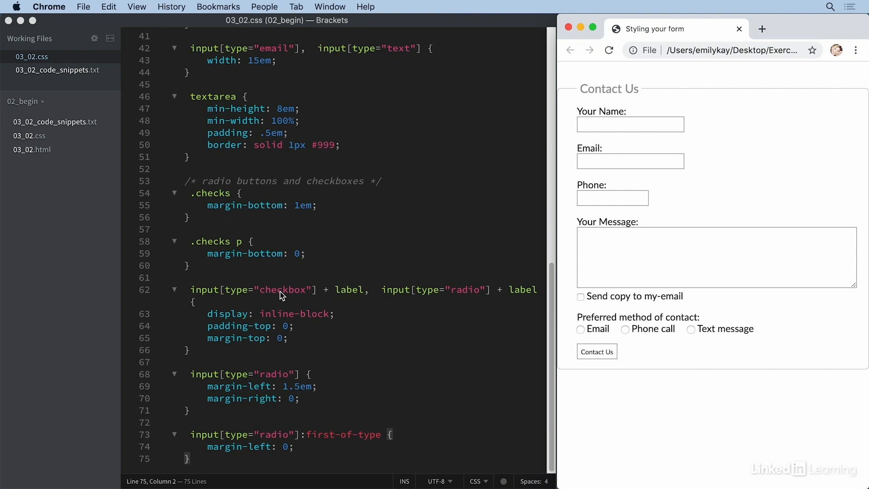
mouse_move(308, 322)
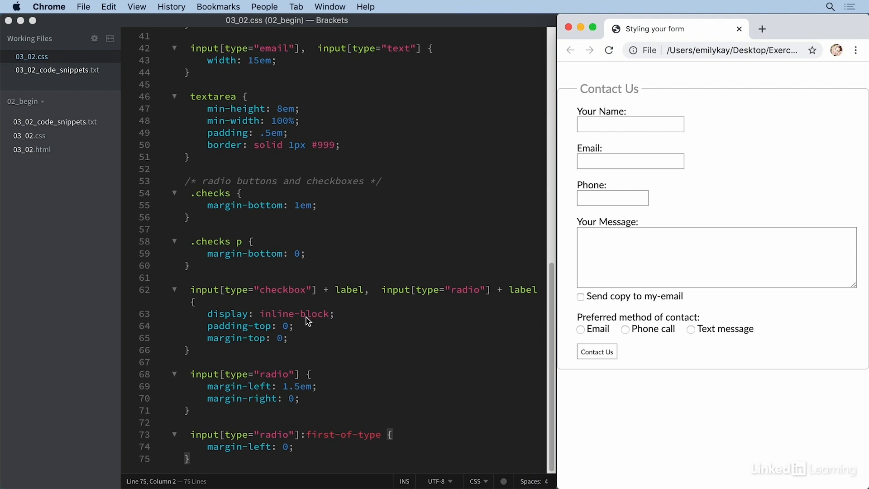
mouse_move(276, 333)
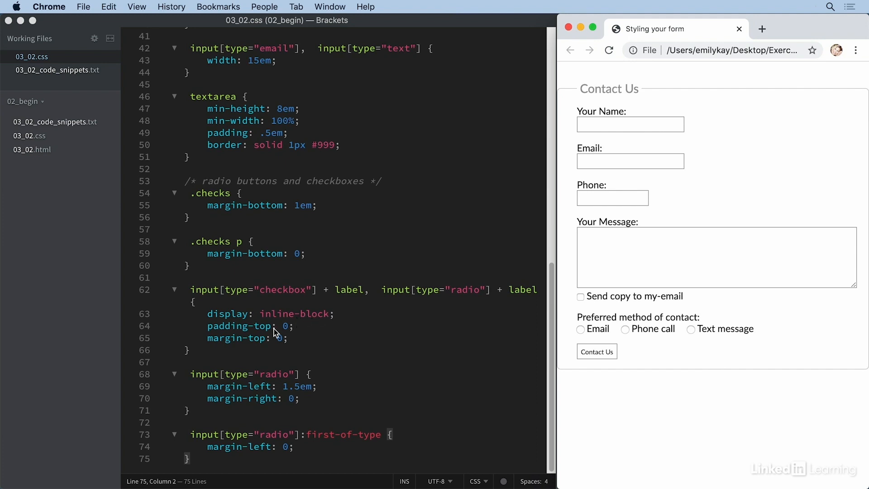
mouse_move(613, 321)
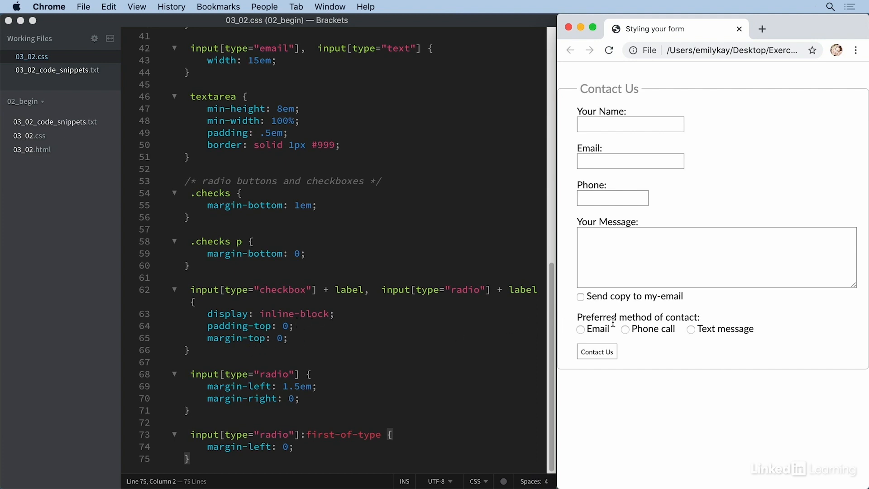
- Choose Email as the preferred contact method in the Chrome preview
left_click(580, 329)
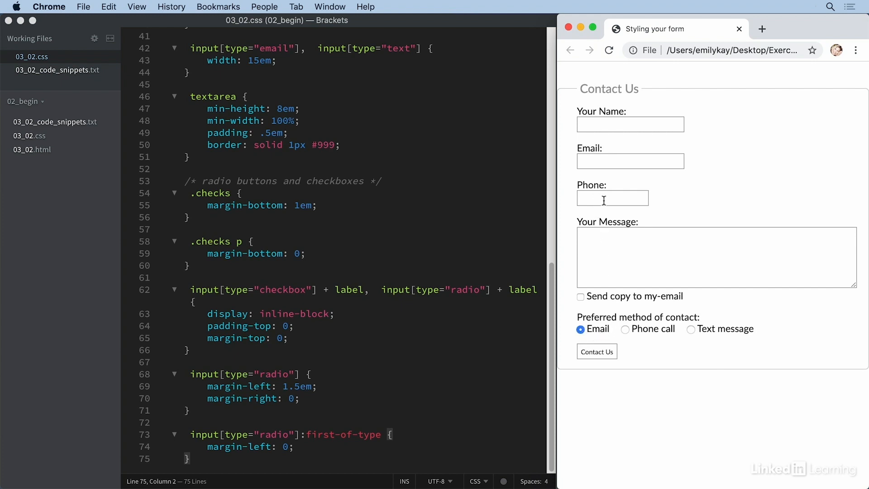
mouse_move(282, 381)
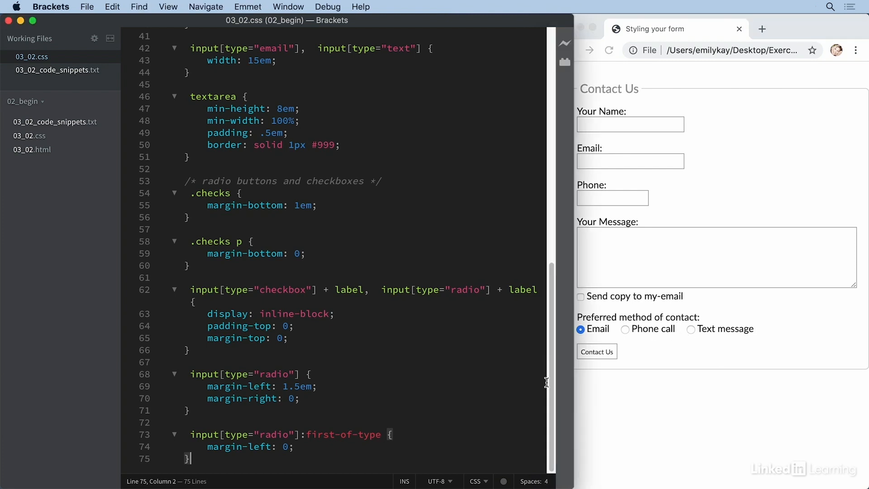
mouse_move(283, 437)
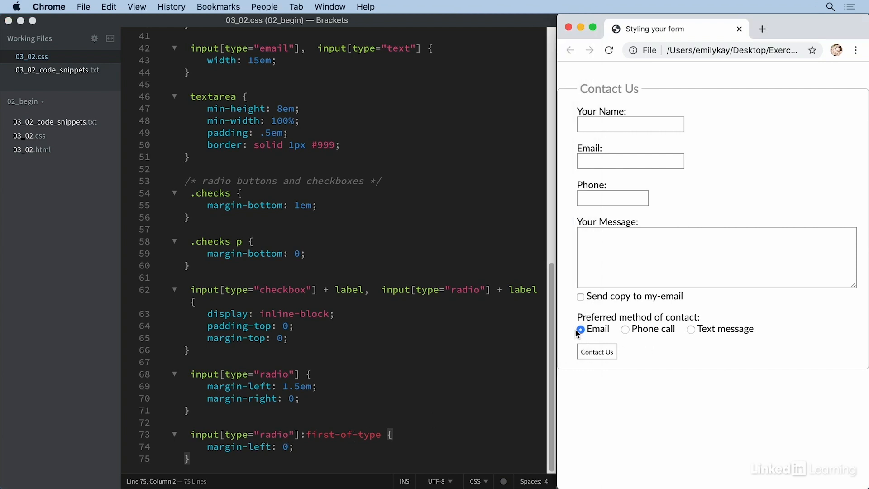
mouse_move(576, 334)
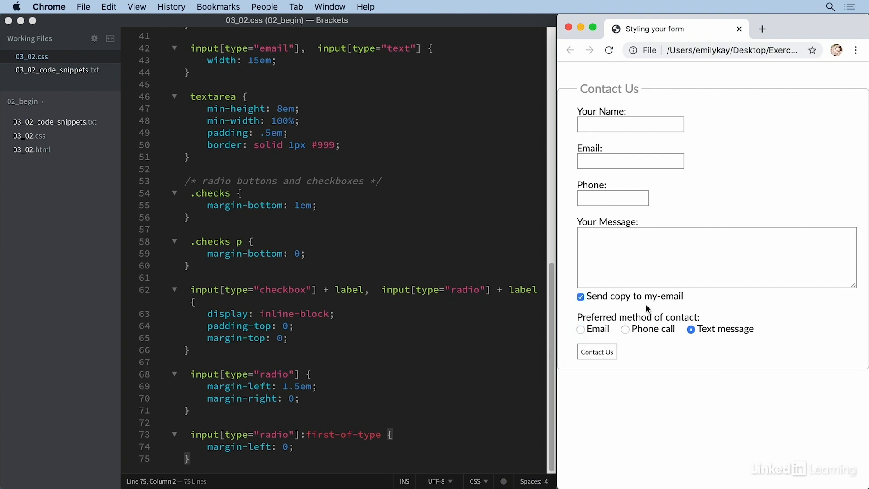
mouse_move(413, 156)
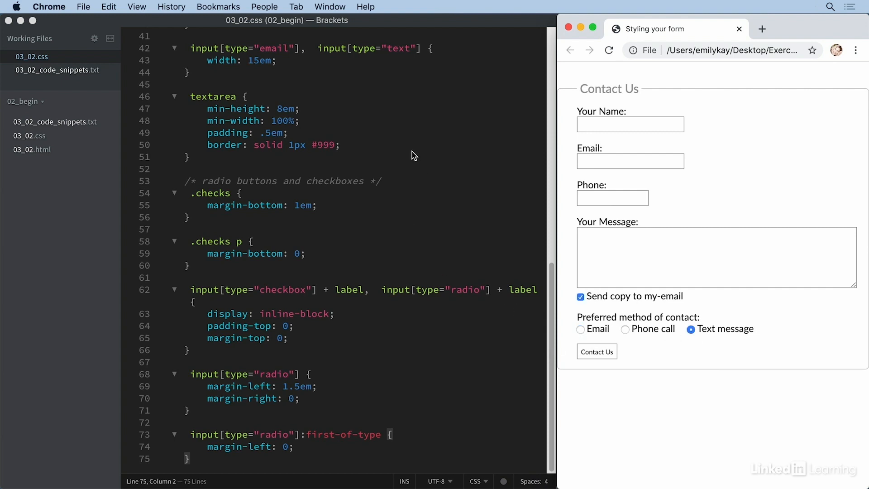
- Return to the stylesheet and reload Chrome to show the dark rounded Contact Us button
left_click(55, 69)
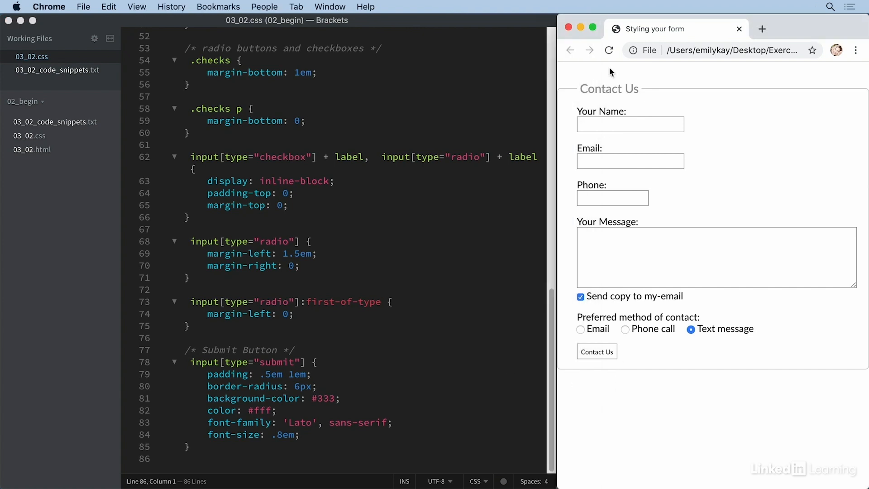
left_click(604, 352)
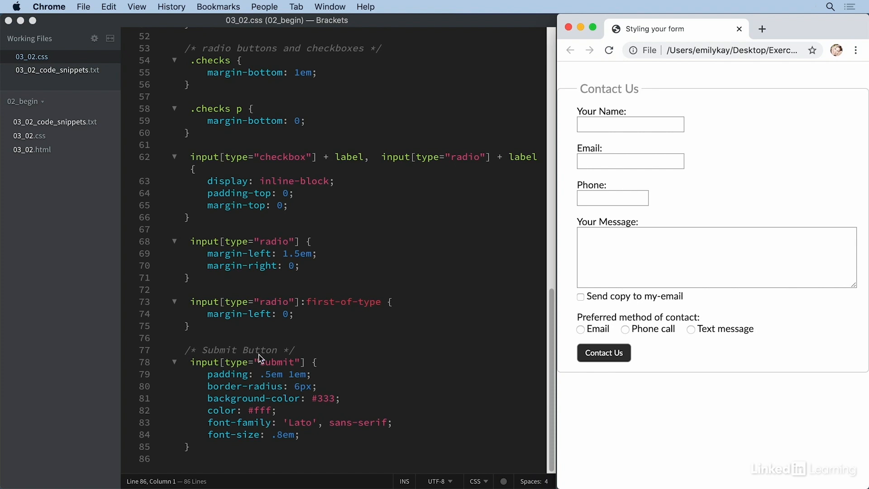
mouse_move(43, 44)
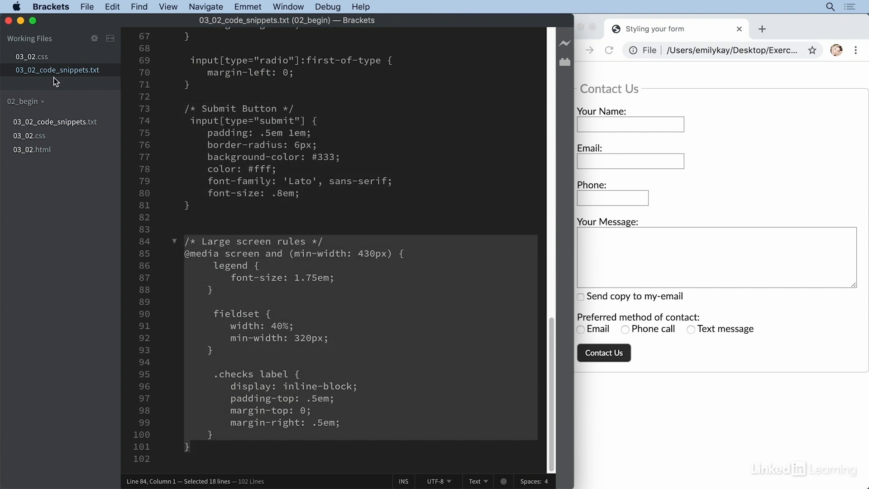
left_click(32, 56)
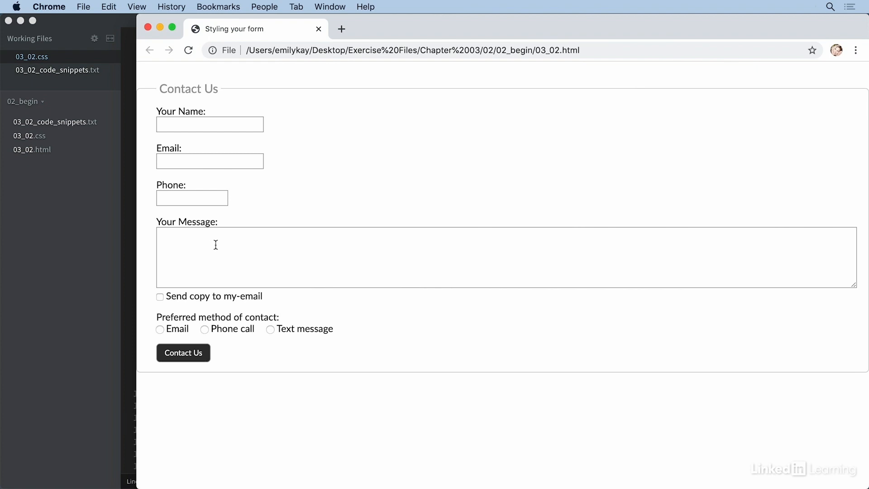
mouse_move(826, 240)
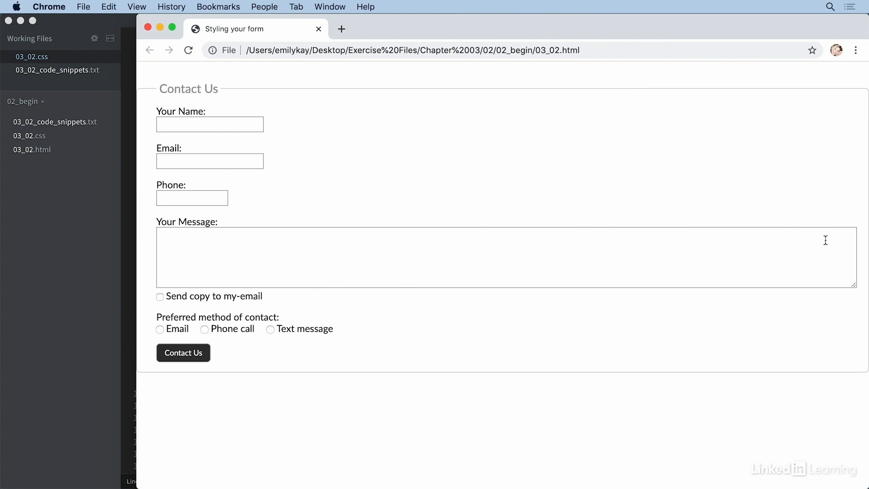
mouse_move(134, 289)
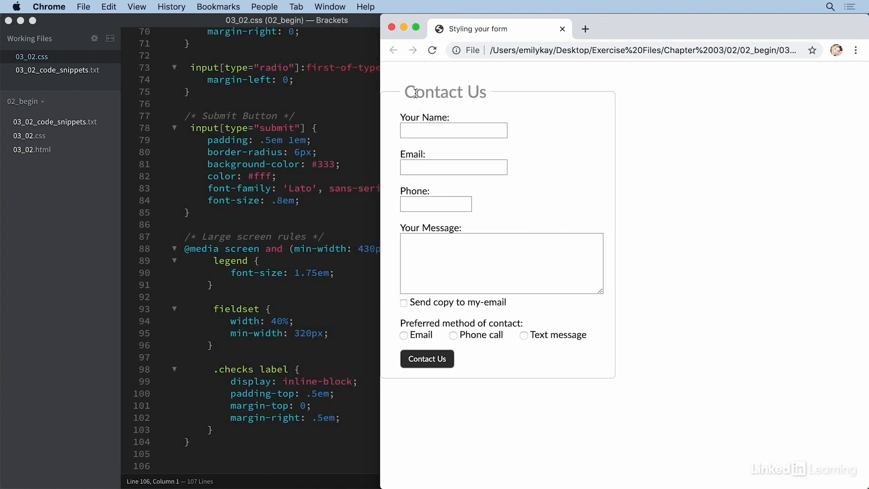
mouse_move(546, 259)
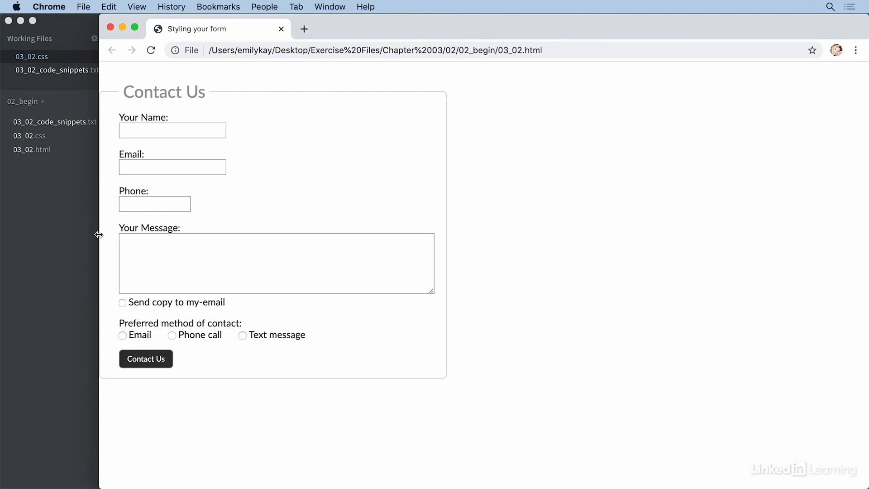
mouse_move(98, 262)
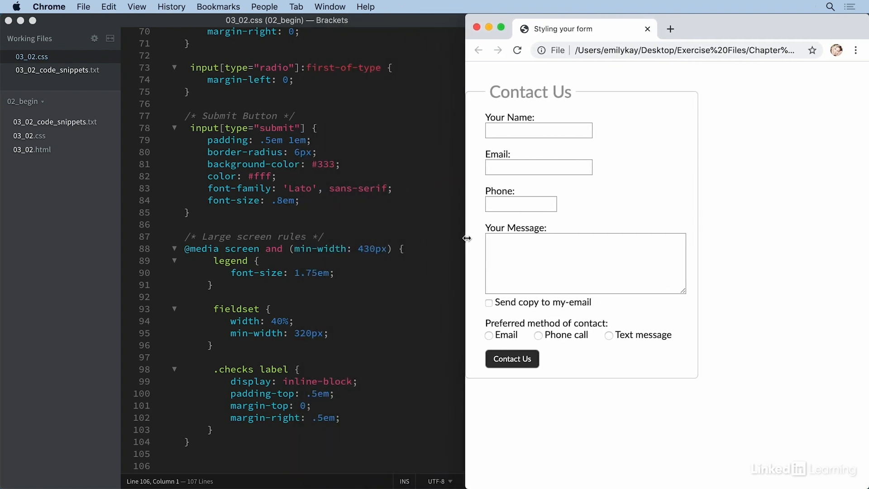
left_click_drag(467, 239, 481, 239)
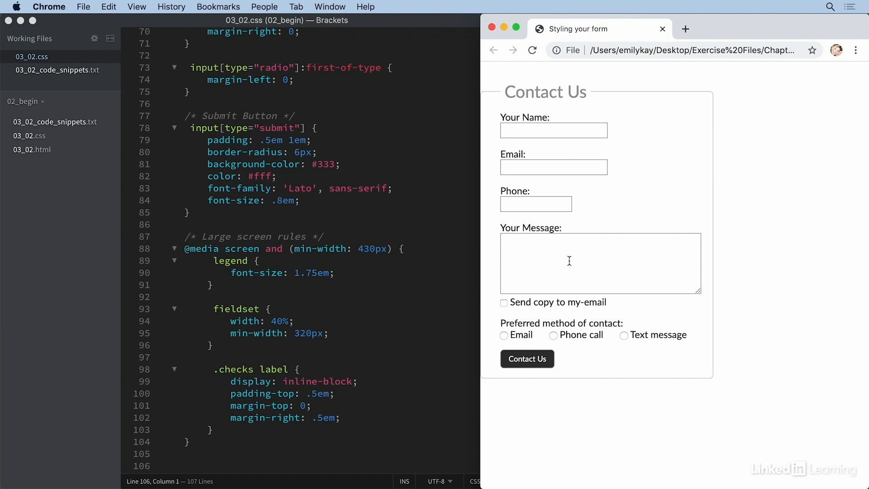
mouse_move(654, 173)
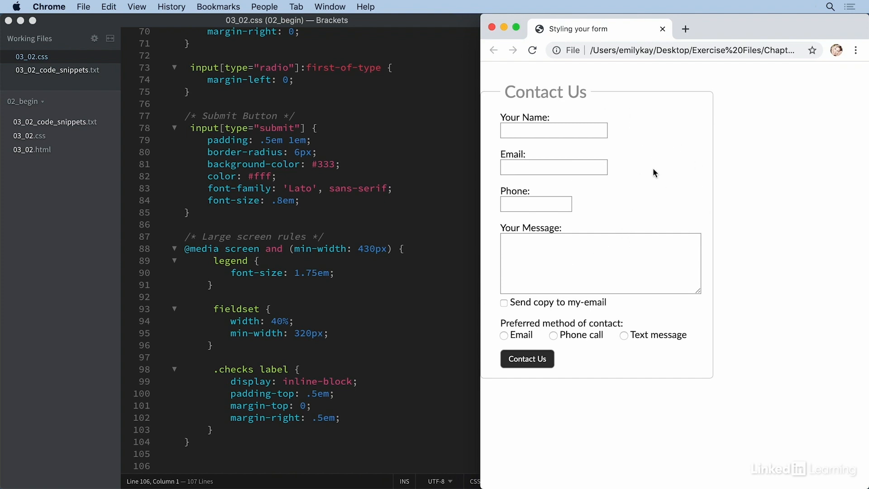
mouse_move(322, 333)
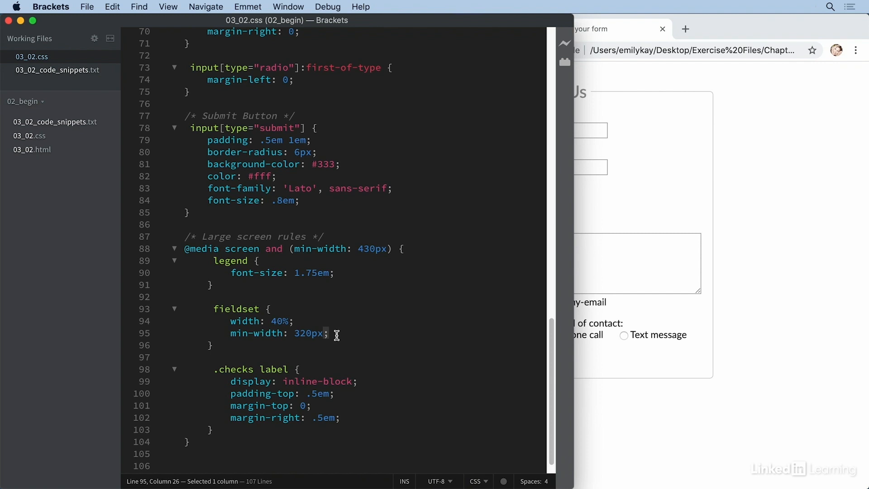
- Add margin: auto to the large-screen fieldset rule and bring the Chrome preview forward
type("ma")
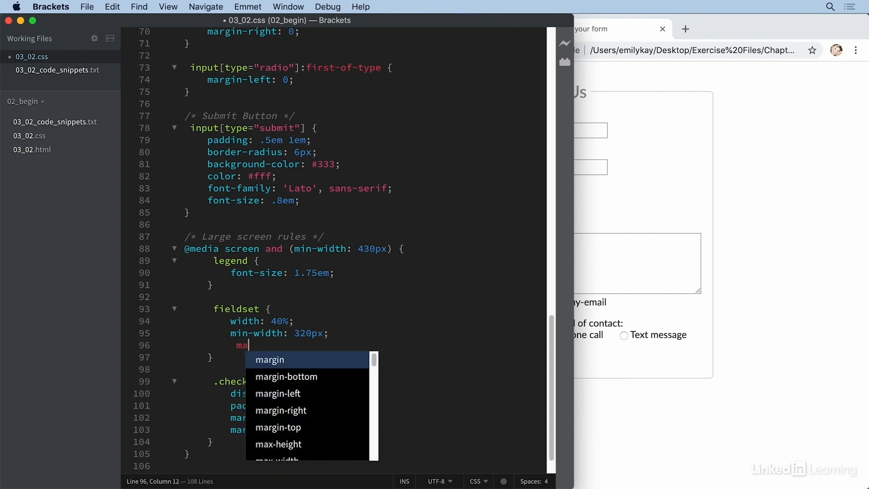
type("rgin: auto")
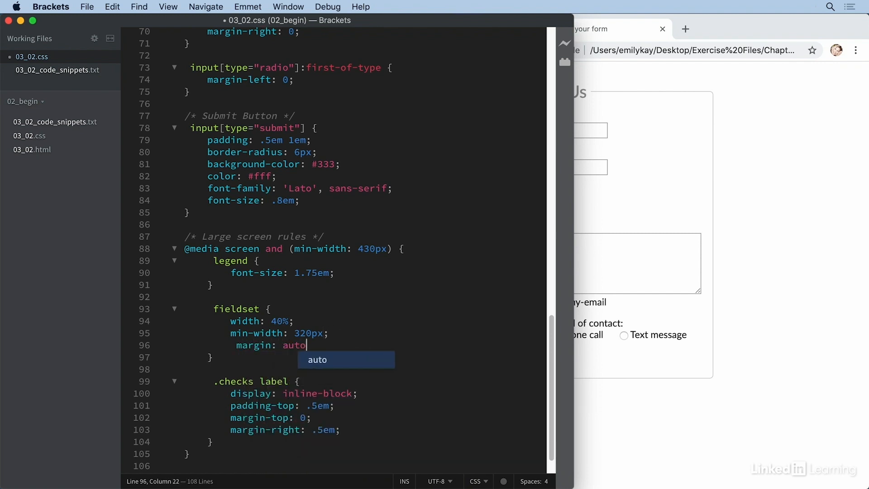
left_click(531, 50)
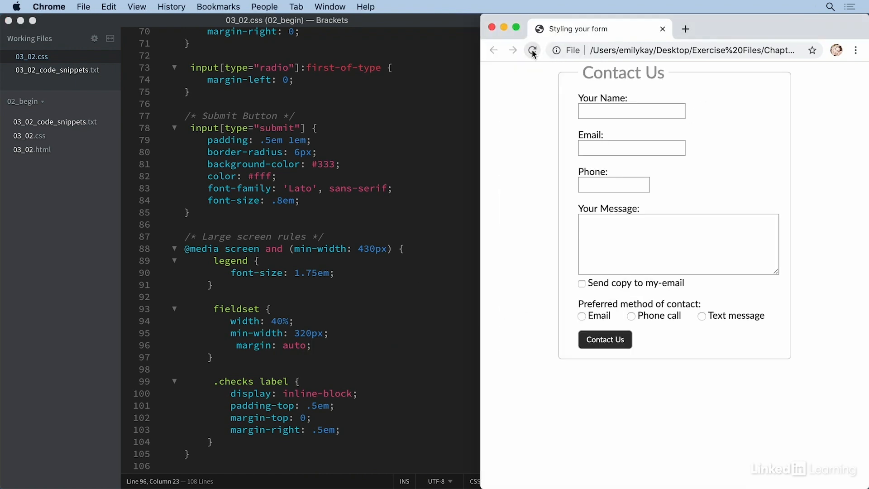
- Reload the Chrome preview to see the Contact Us fieldset centered
left_click(531, 50)
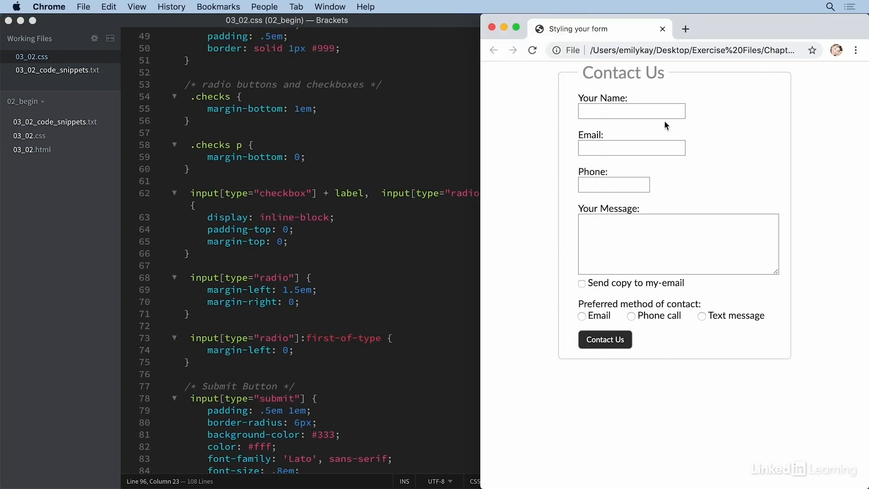
mouse_move(699, 79)
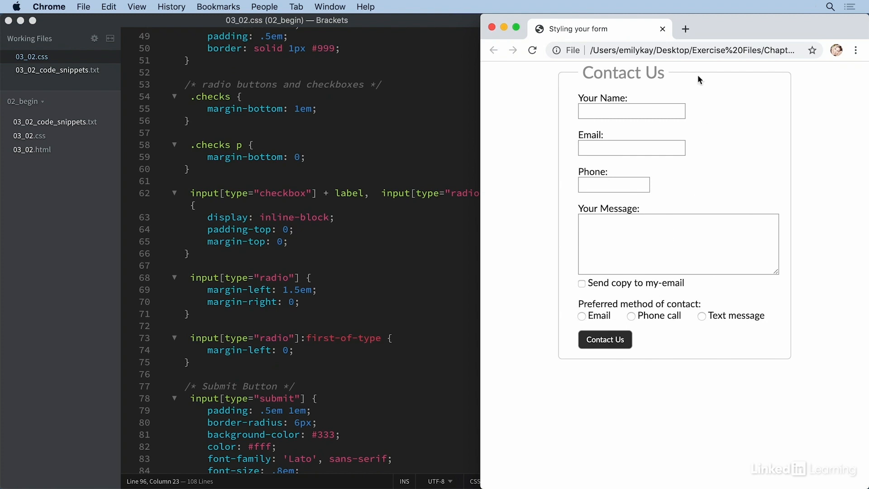
mouse_move(797, 263)
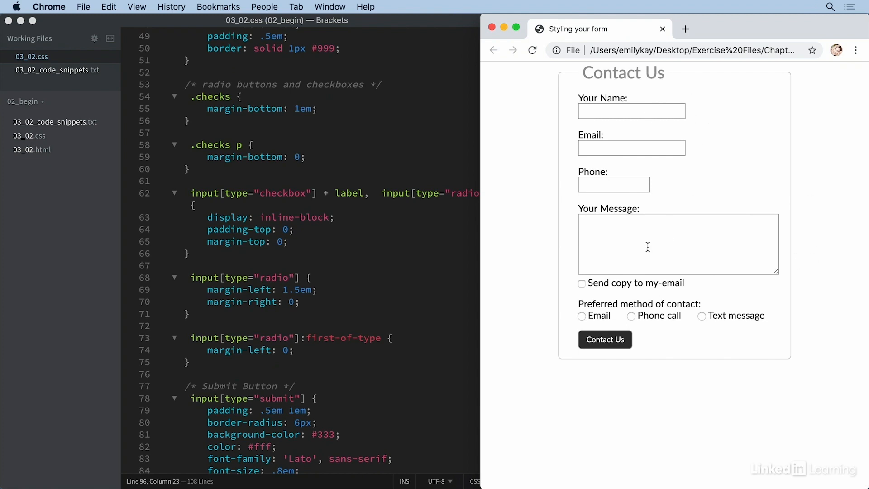
mouse_move(660, 175)
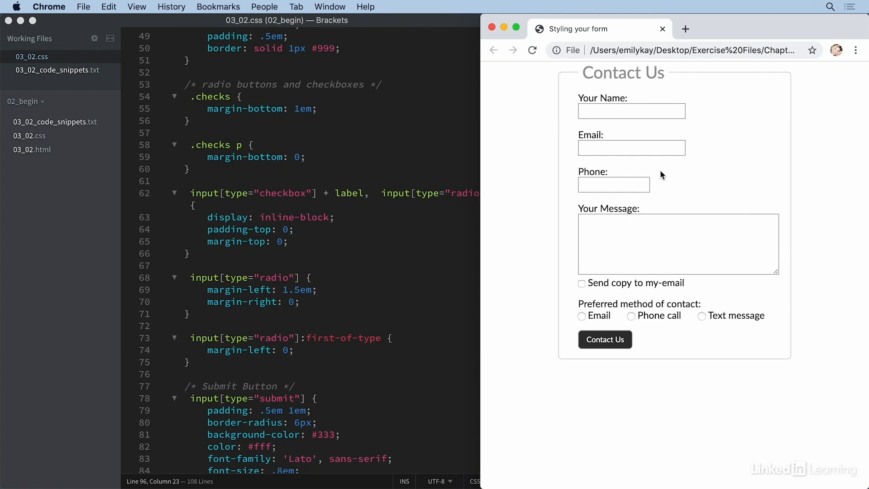